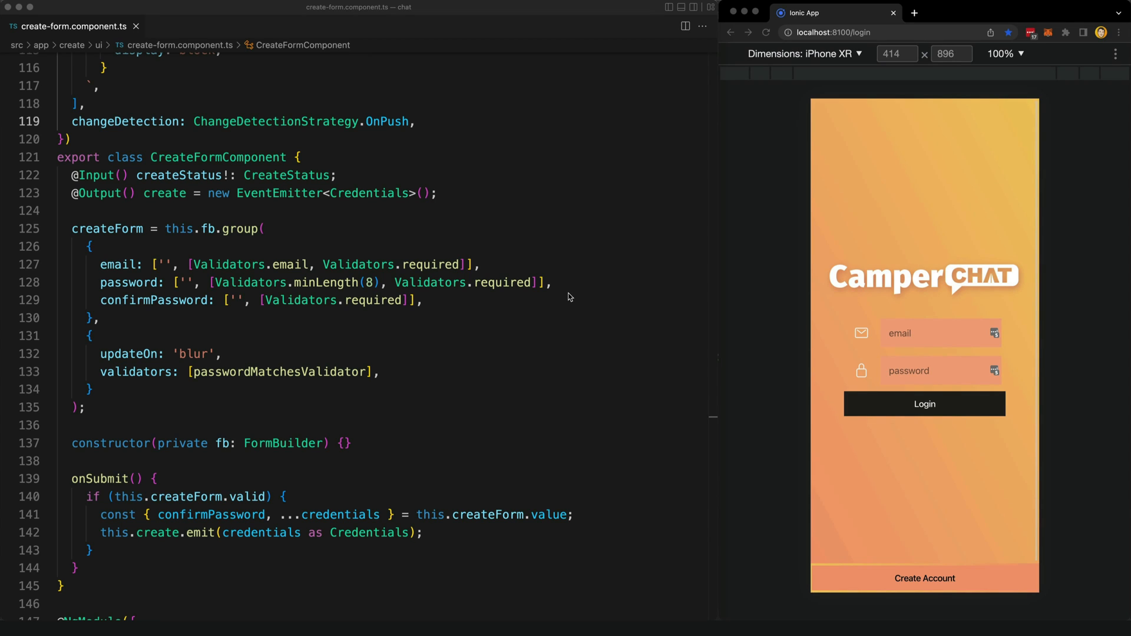
mouse_move(1010, 295)
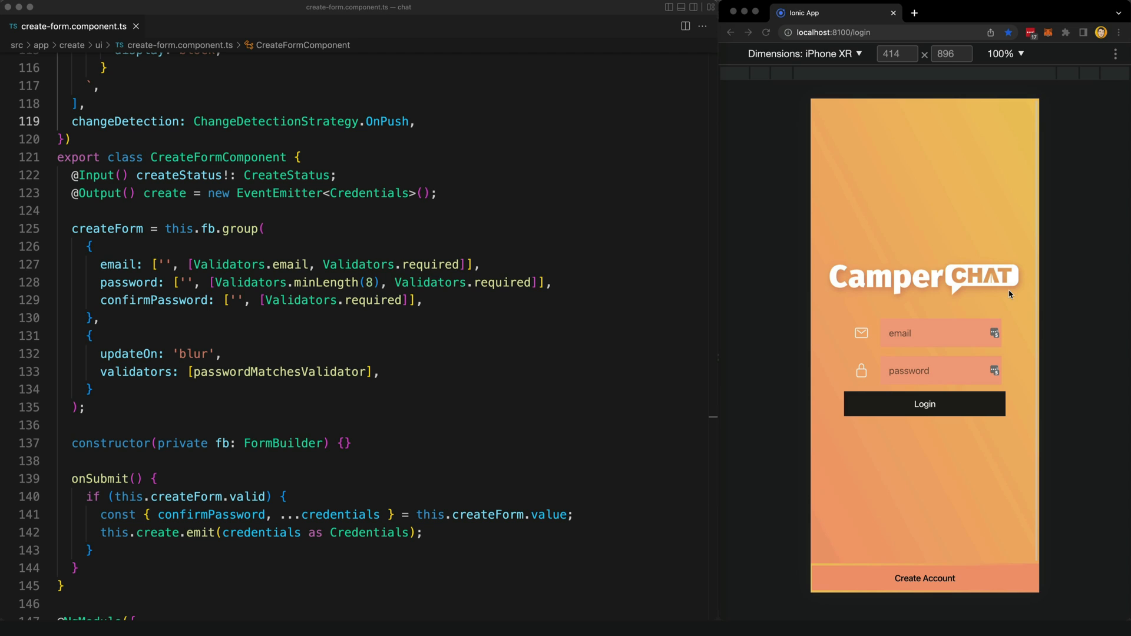
mouse_move(973, 249)
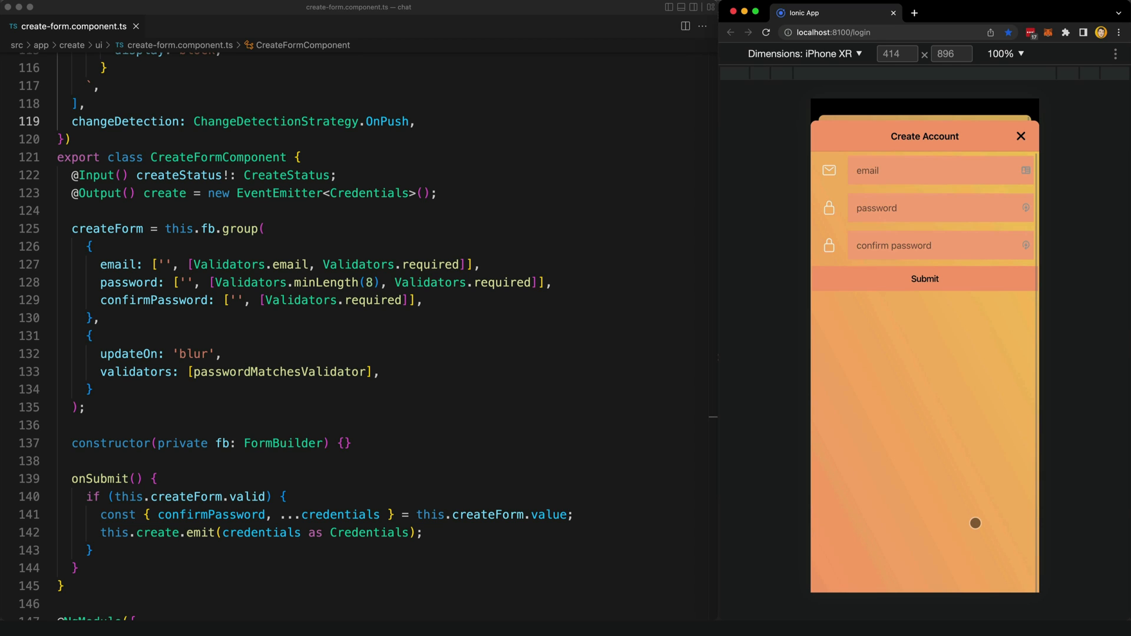
mouse_move(978, 302)
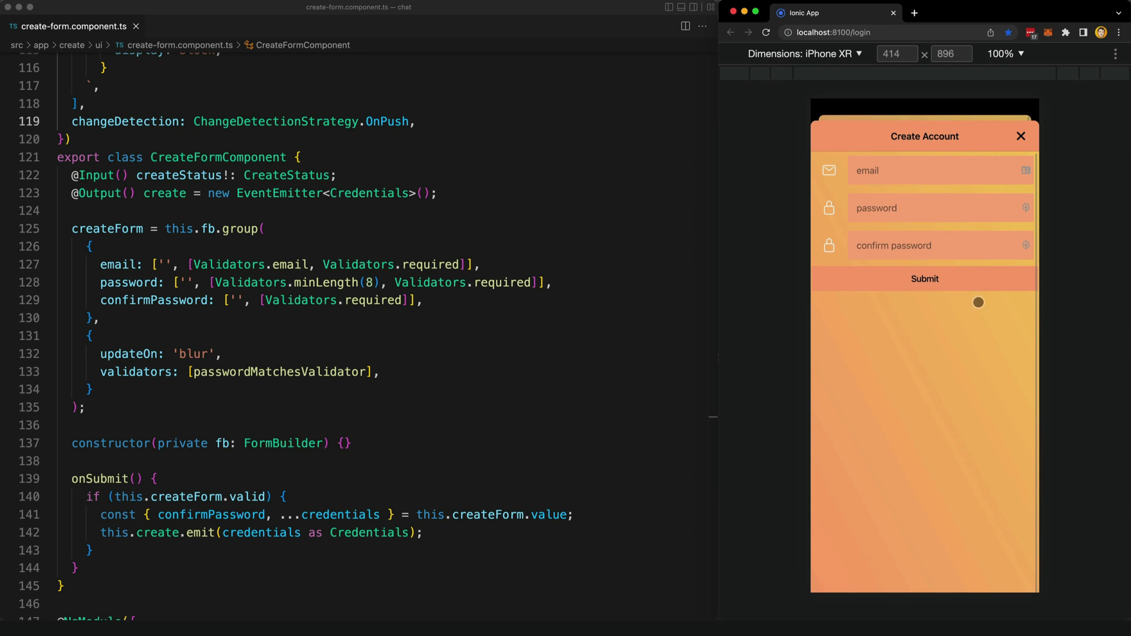
mouse_move(977, 290)
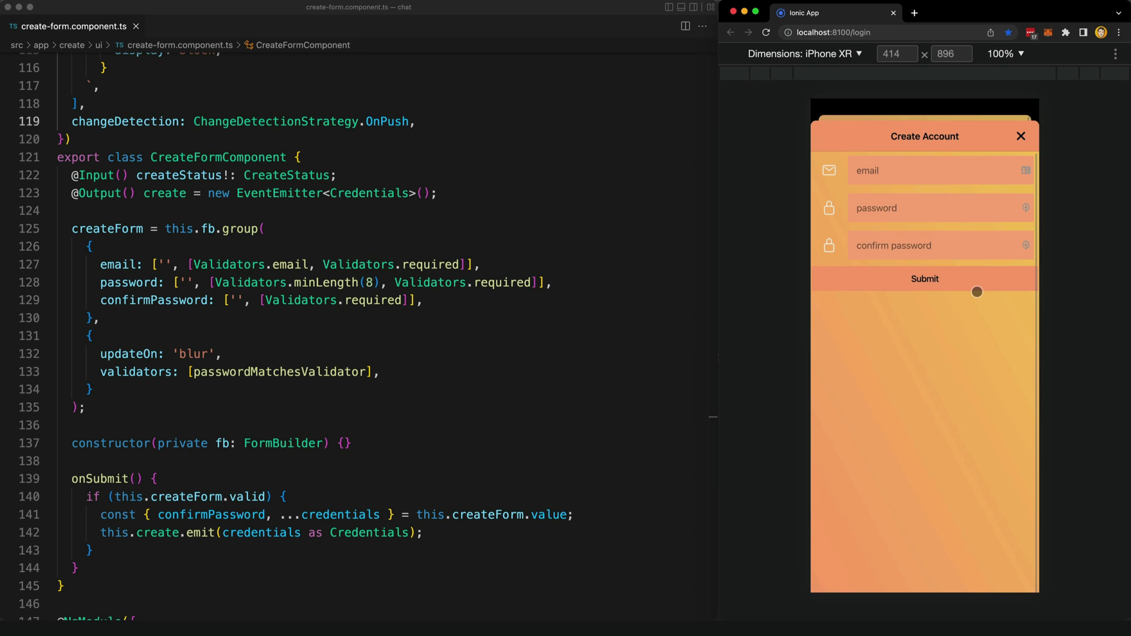
mouse_move(916, 193)
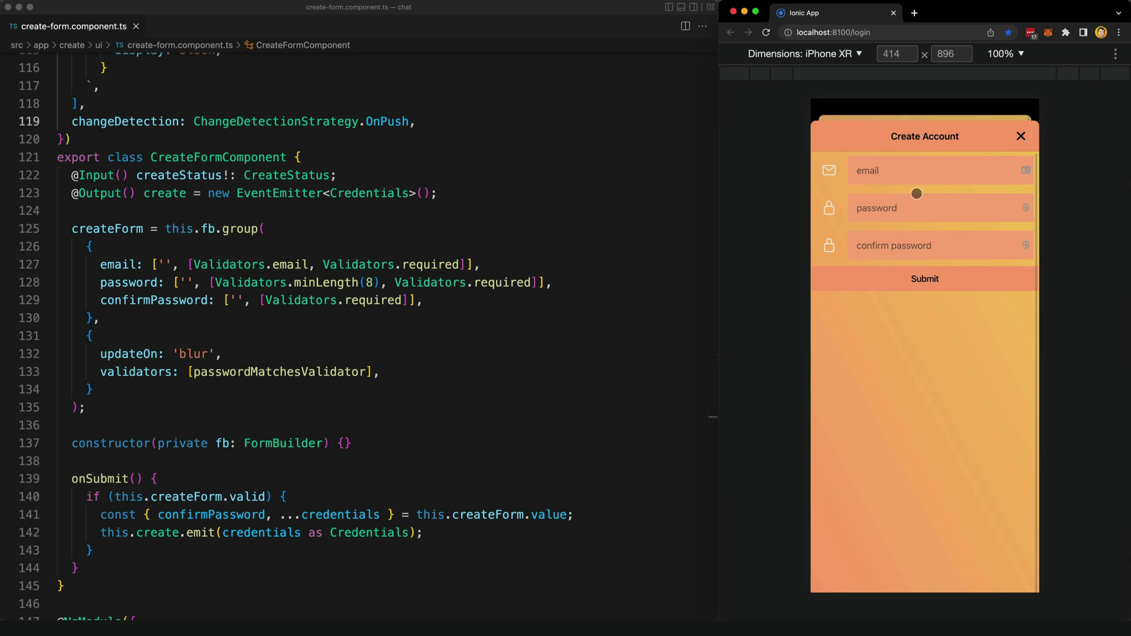
- Enter the invalid email 'fd' in the create-account email field
text(f)
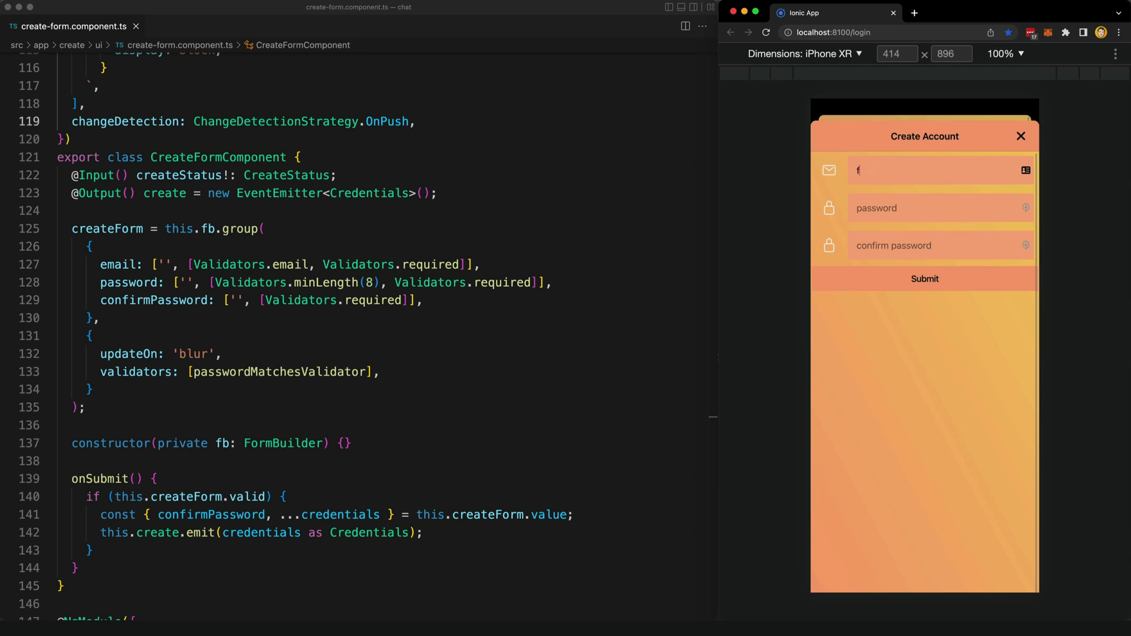
text(d)
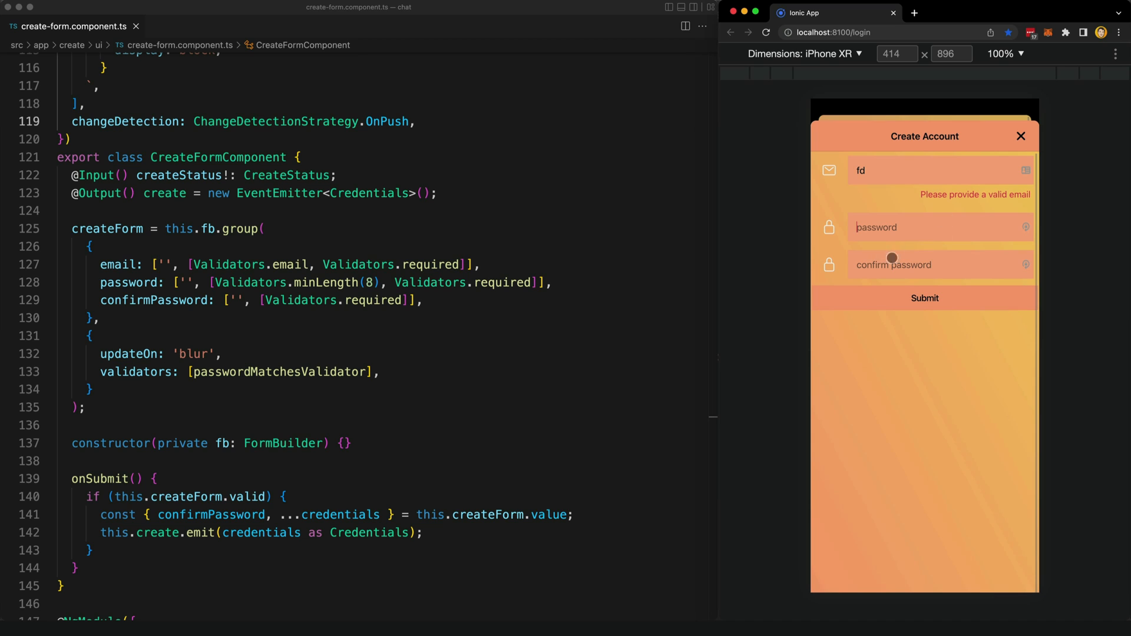
mouse_move(917, 259)
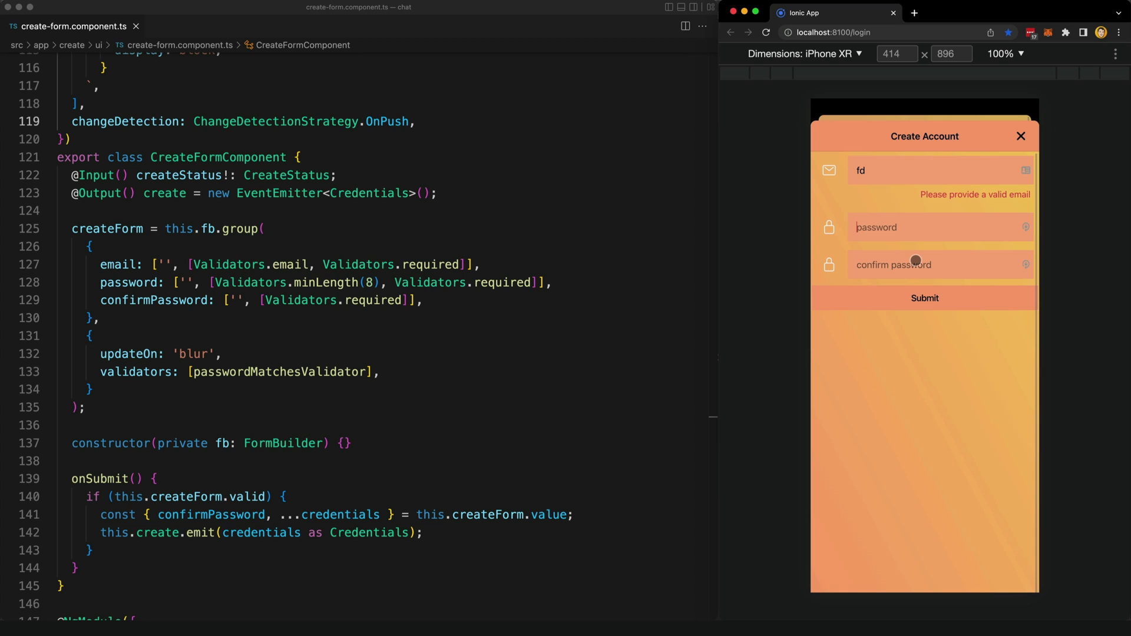
mouse_move(930, 282)
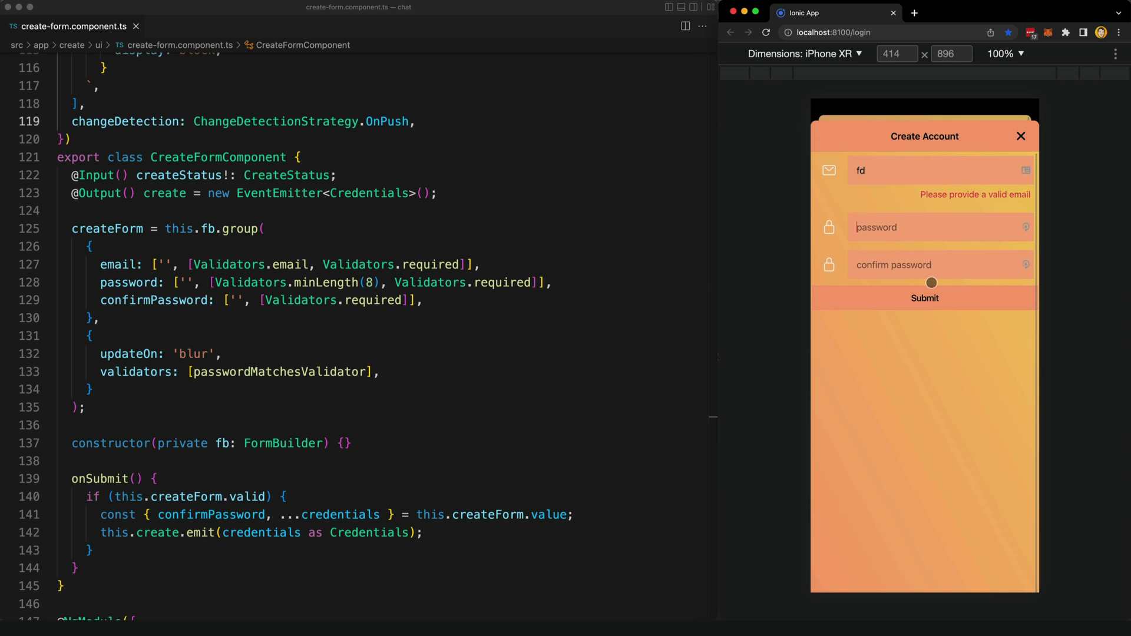
mouse_move(956, 198)
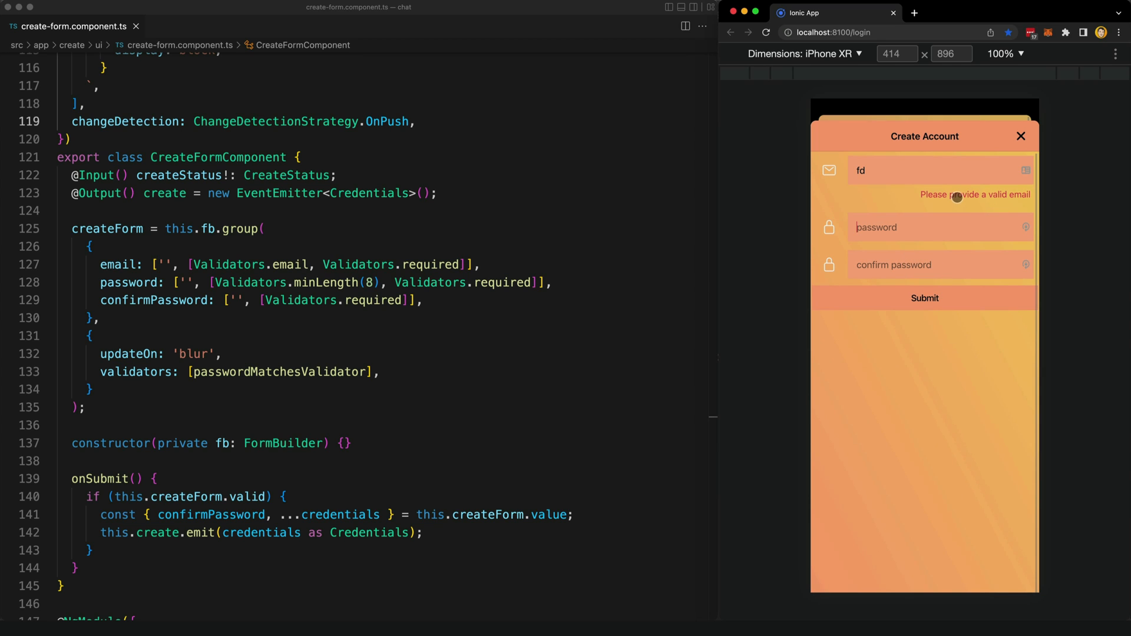
mouse_move(973, 196)
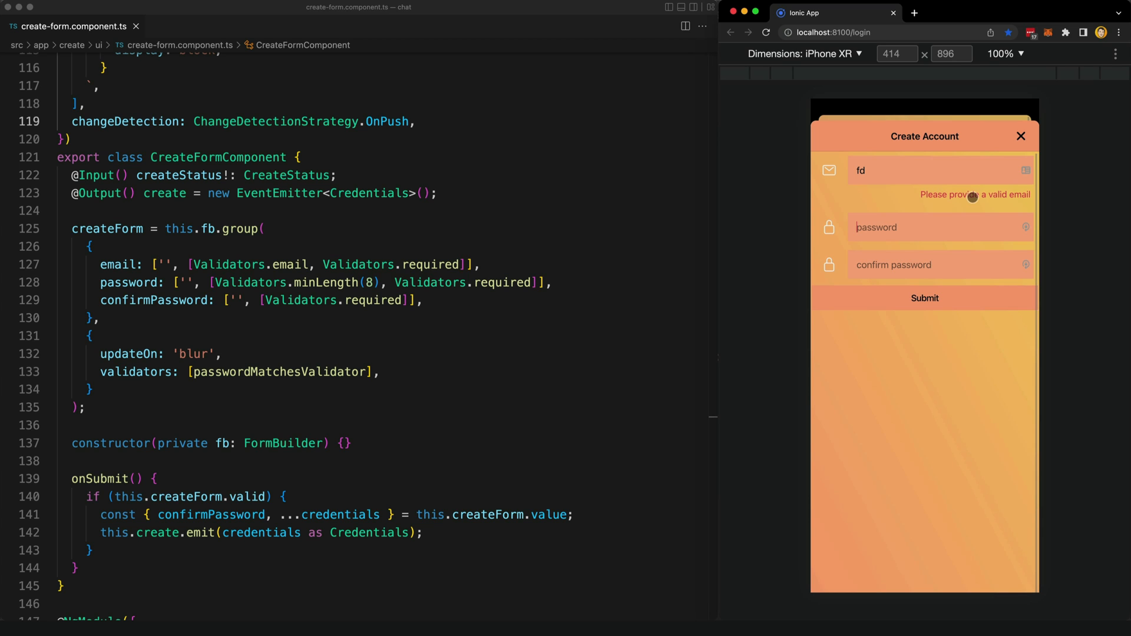
- Close the Create Account modal and reopen it with empty fields
click(1020, 137)
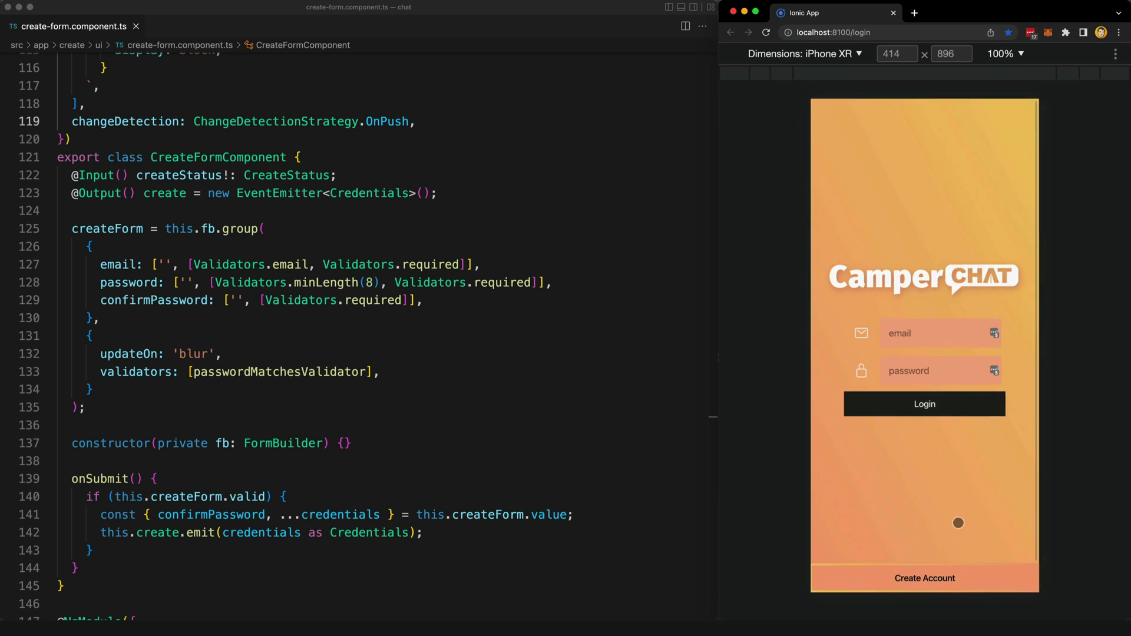
click(924, 577)
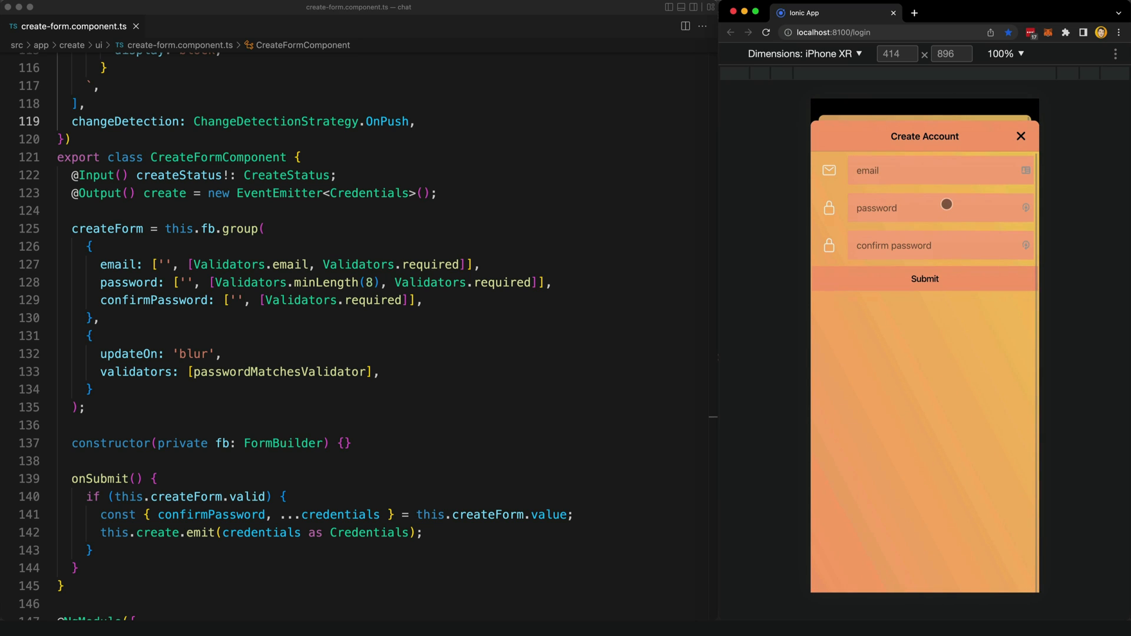
mouse_move(940, 200)
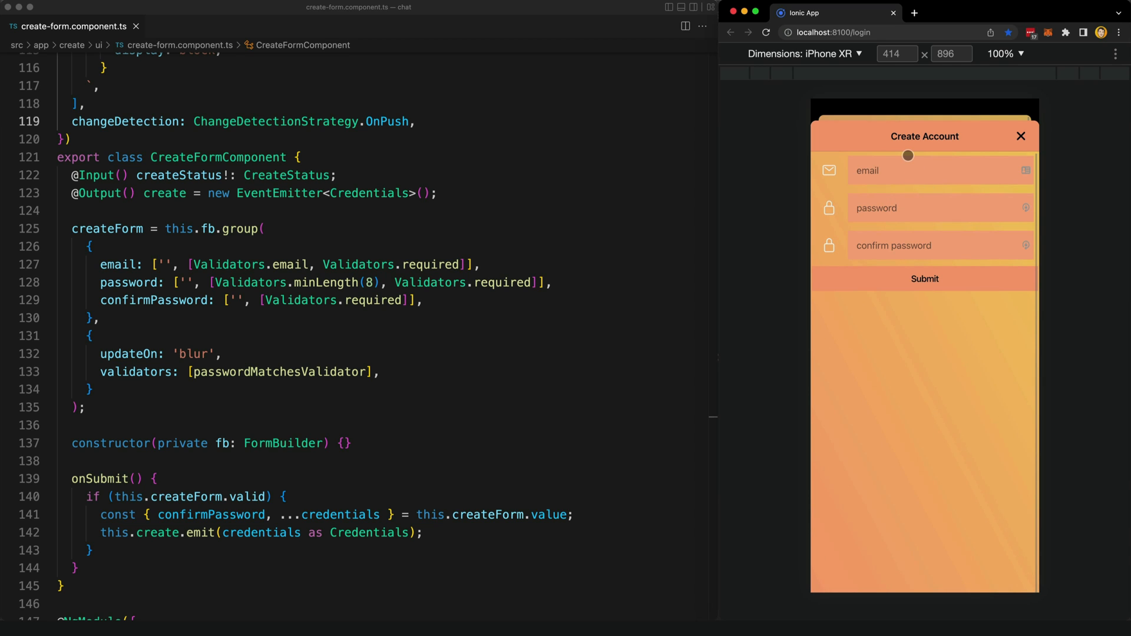
mouse_move(899, 220)
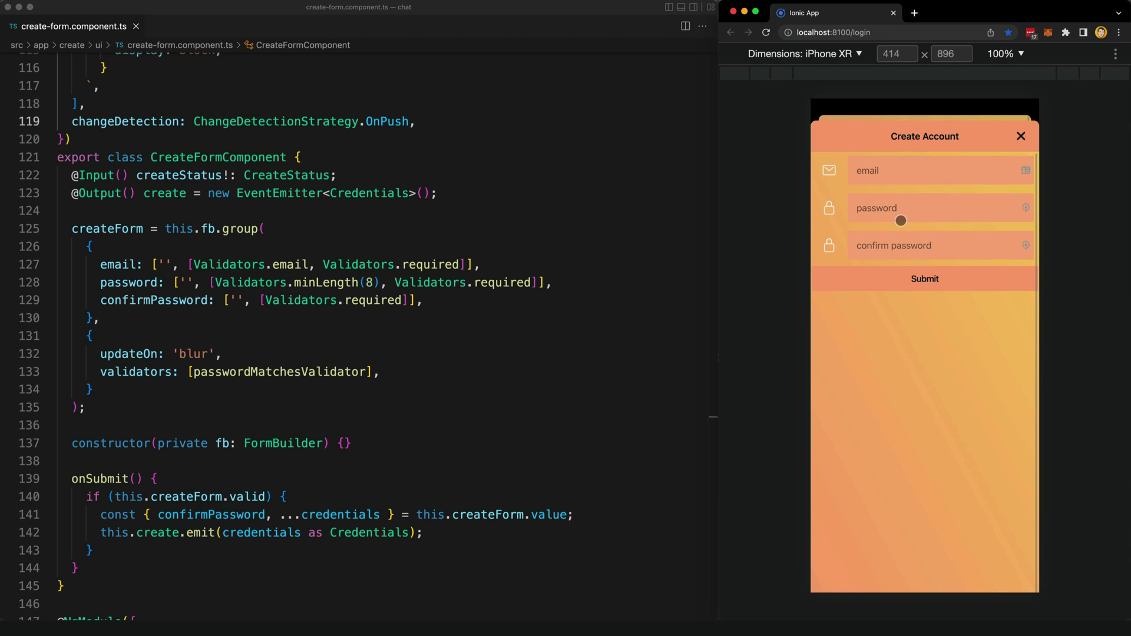
mouse_move(969, 190)
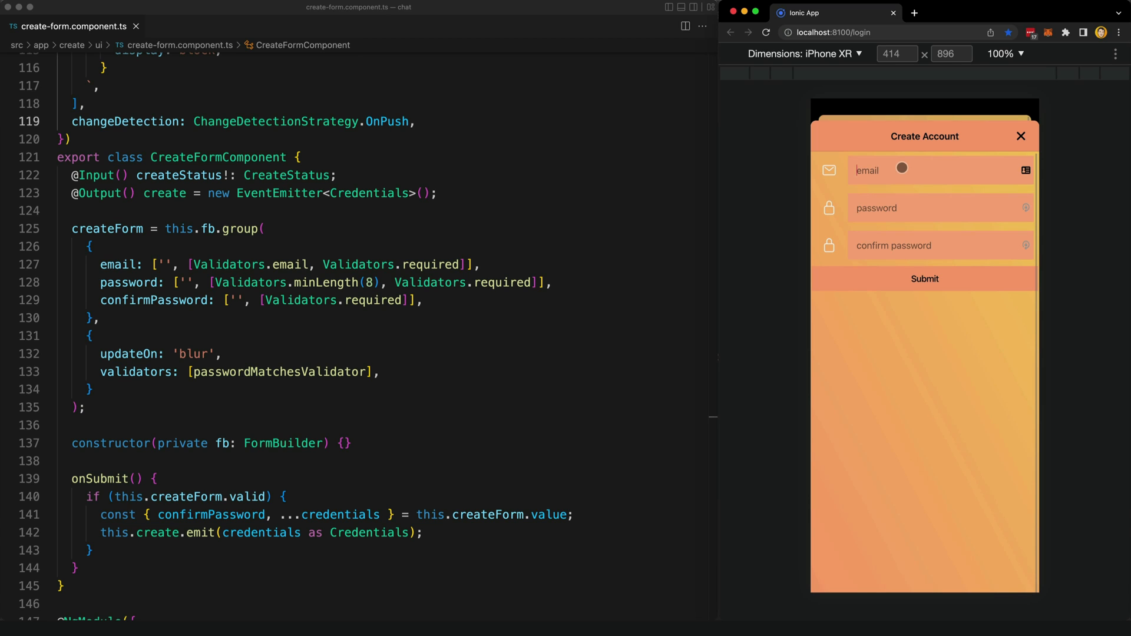
- Enter the invalid email 'fd' so all three field errors can be triggered
text(fdf)
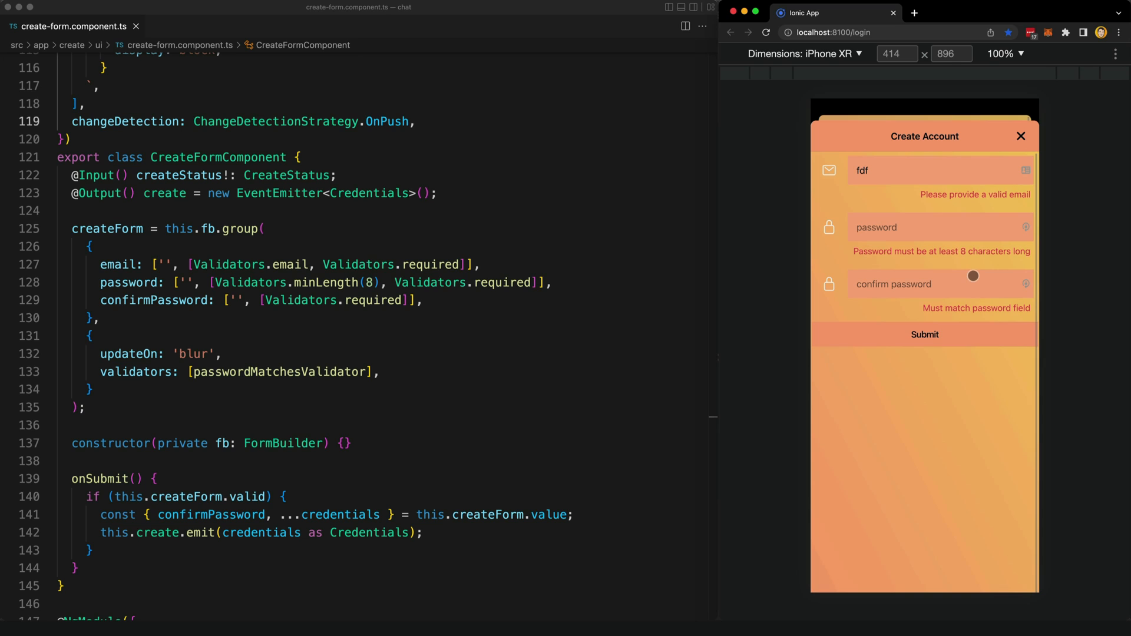
mouse_move(898, 423)
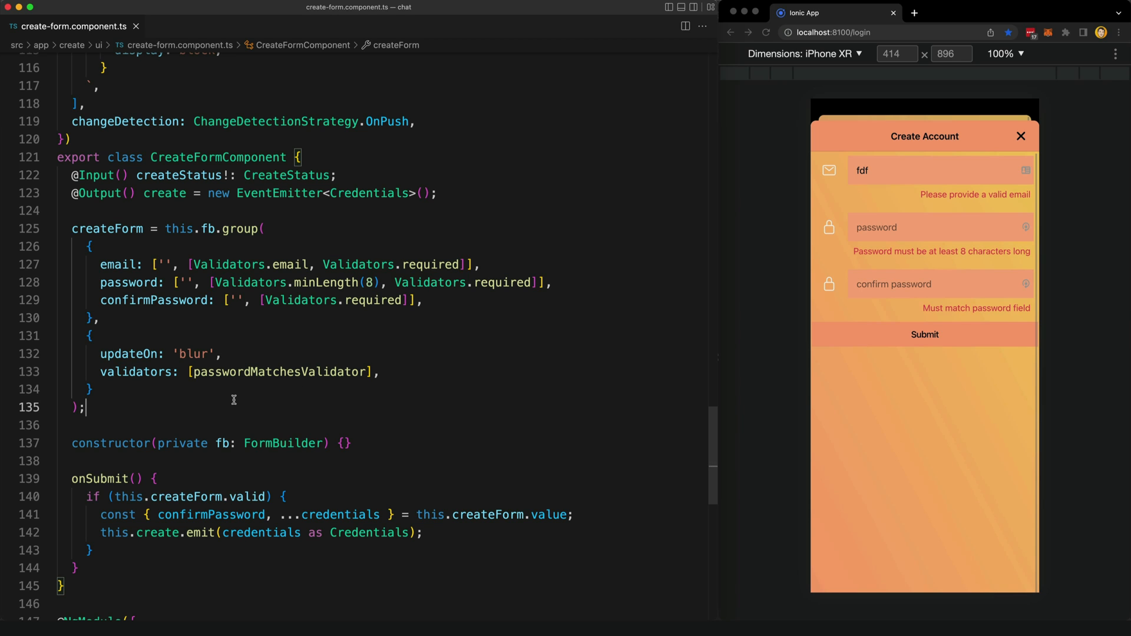
mouse_move(216, 268)
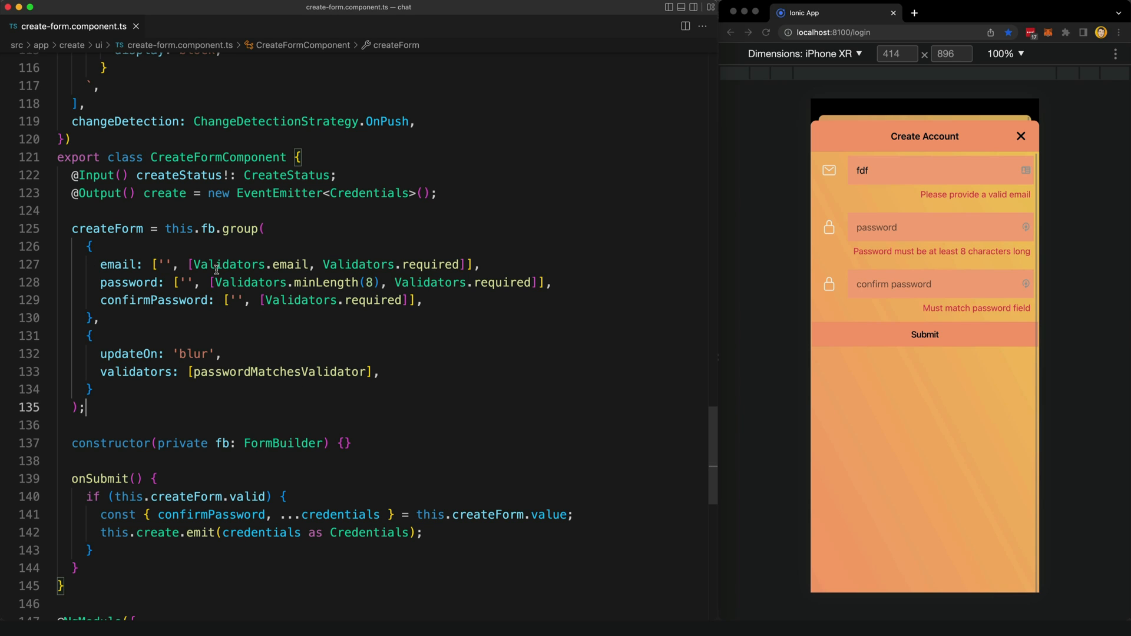
mouse_move(283, 346)
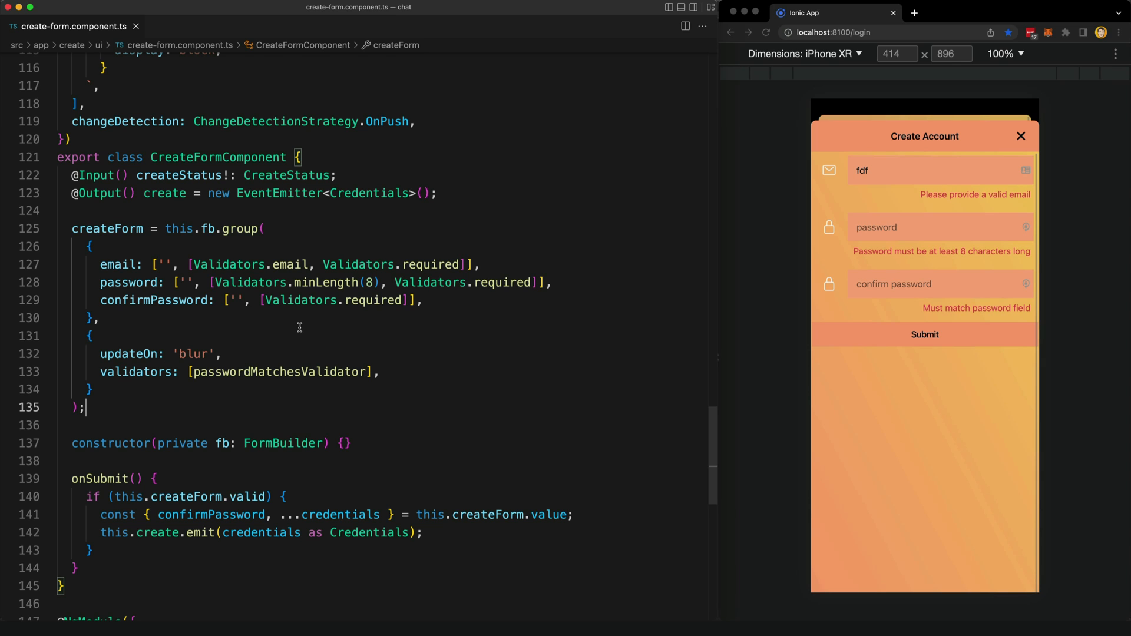
double_click(107, 229)
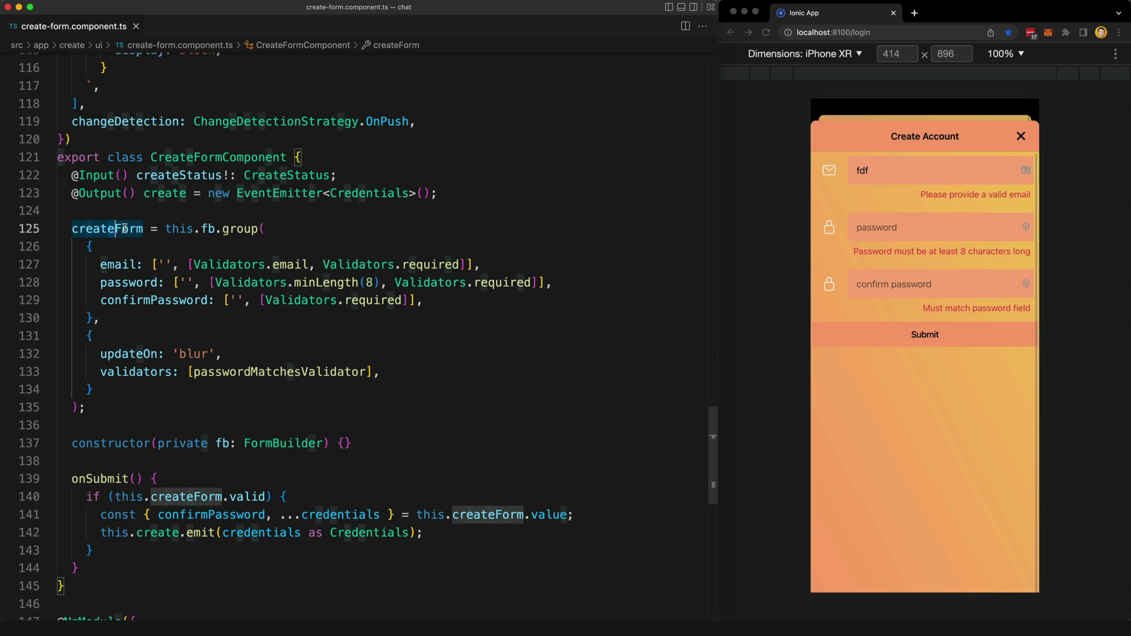
drag(123, 228, 84, 406)
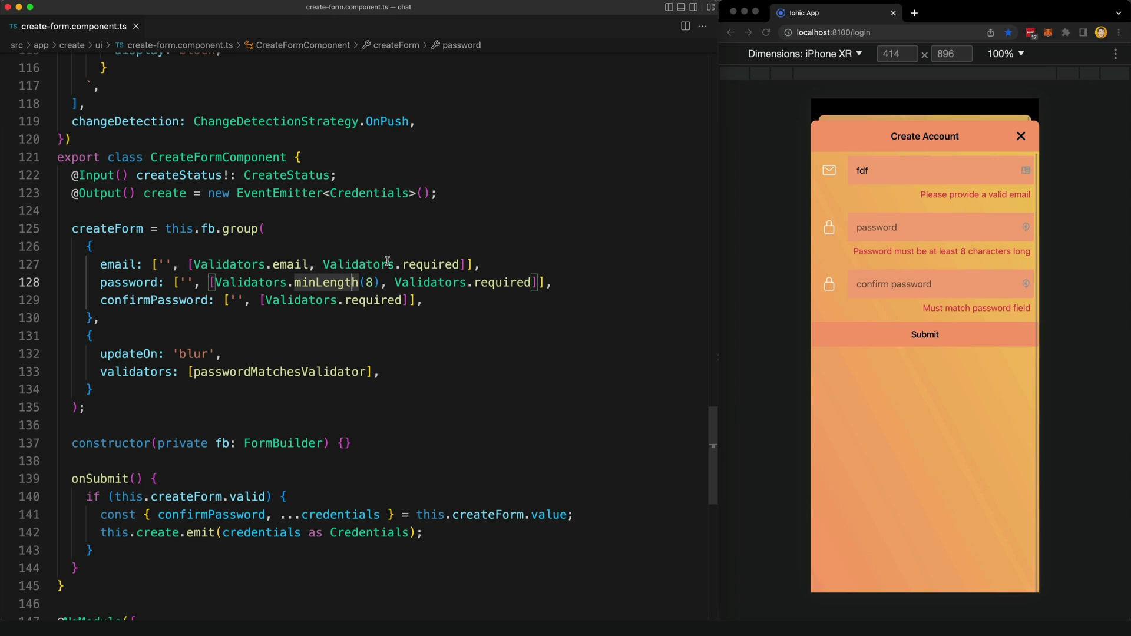
mouse_move(249, 282)
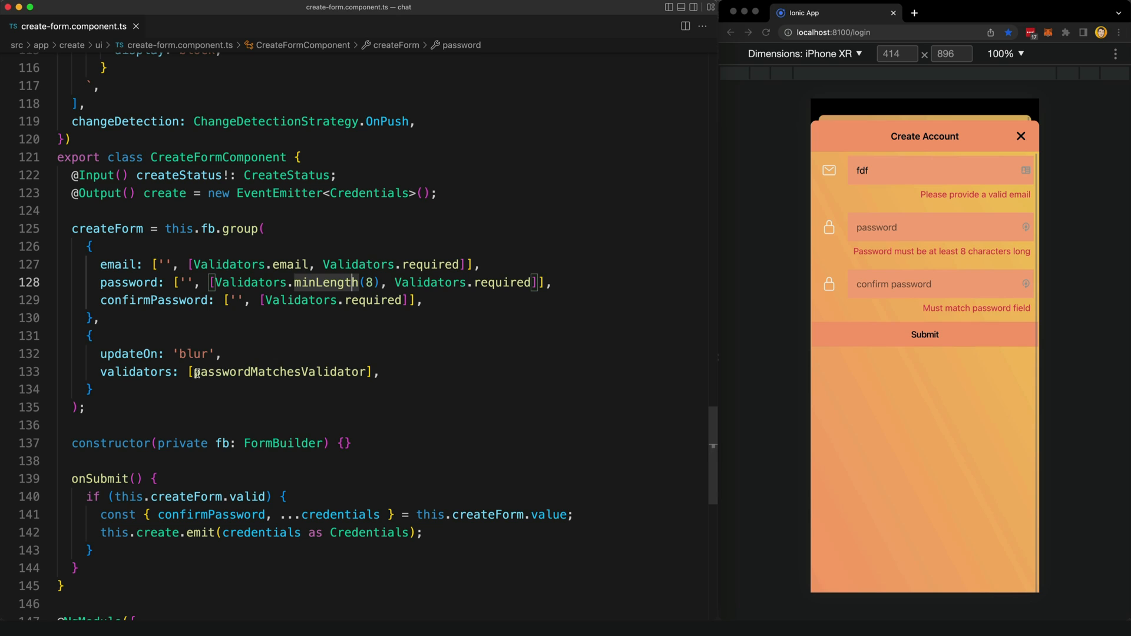
double_click(278, 371)
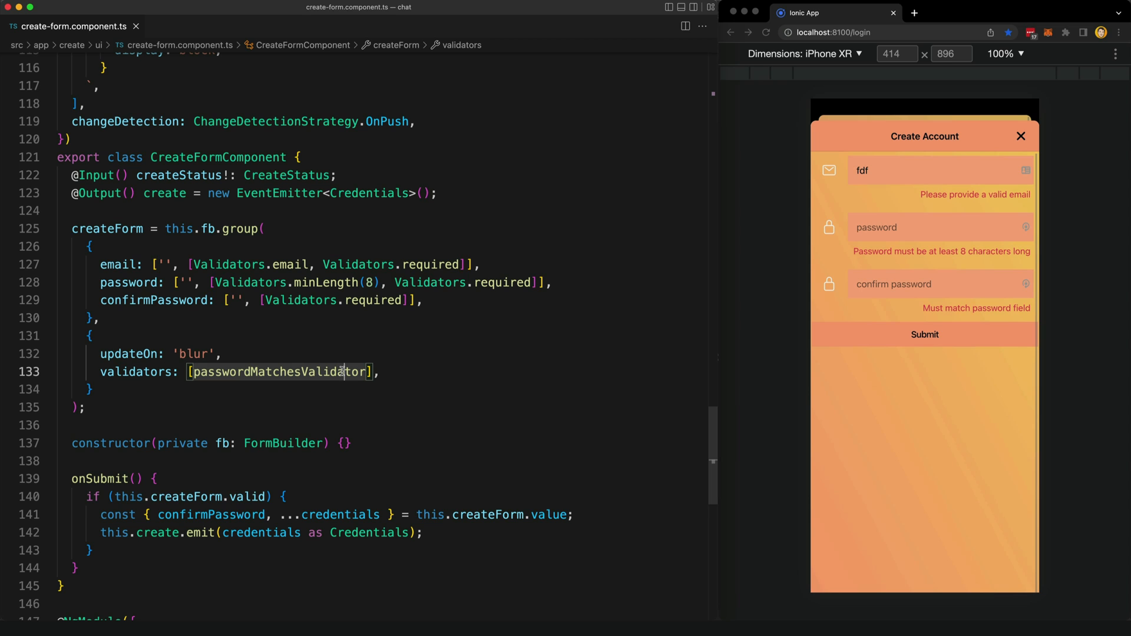
- View the passwordMatchesValidator definition and return to create-form.component.ts
click(210, 26)
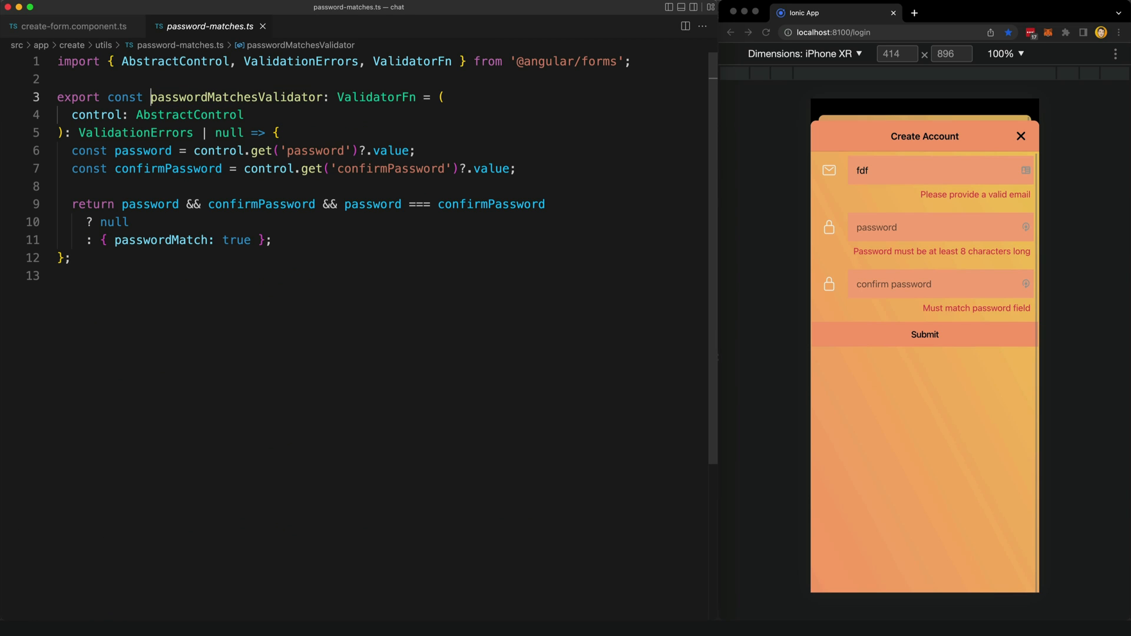
mouse_move(397, 334)
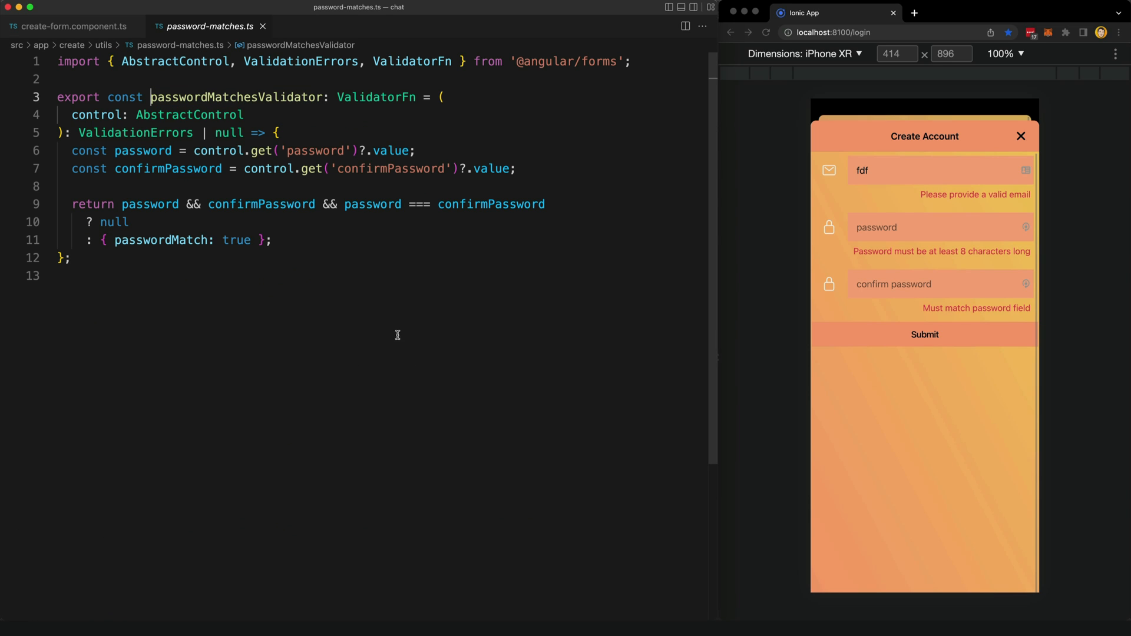
click(68, 26)
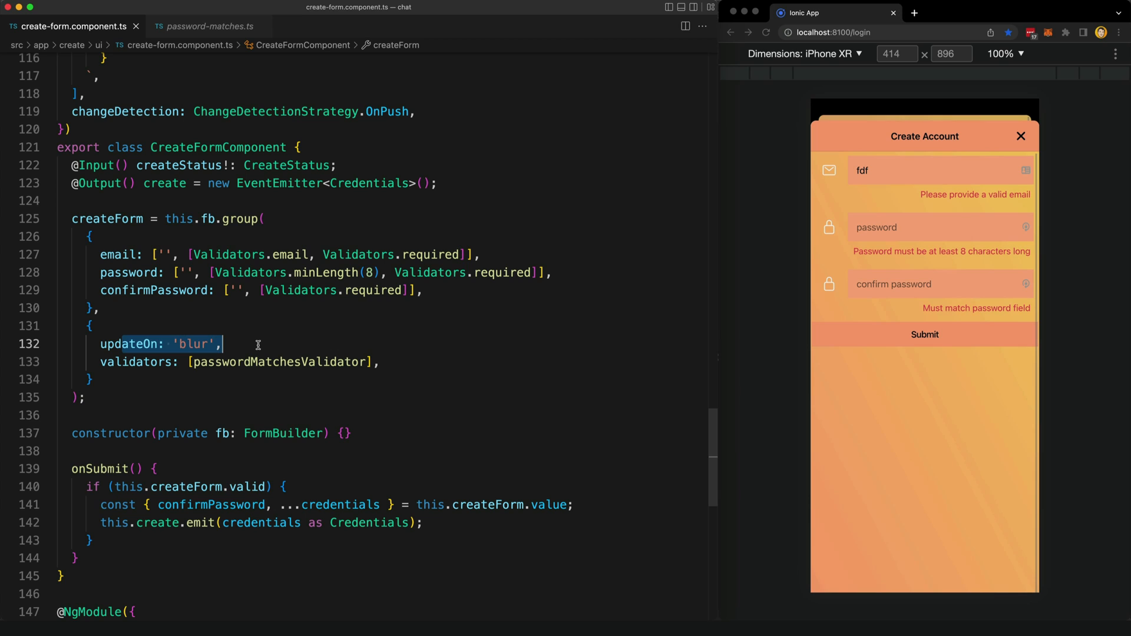
mouse_move(646, 256)
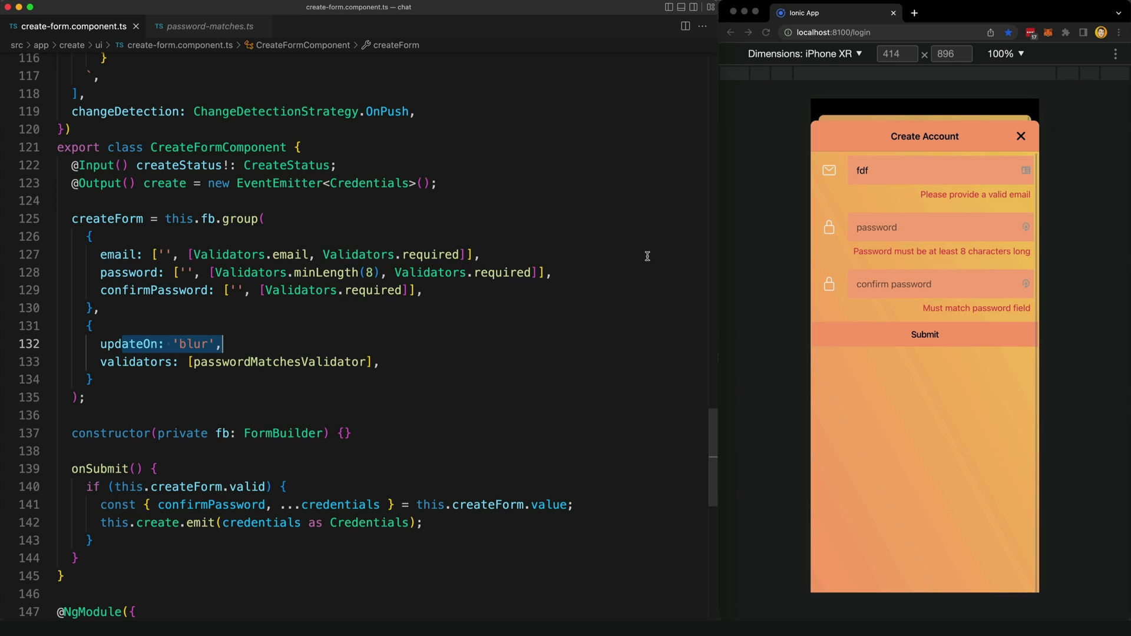
mouse_move(706, 252)
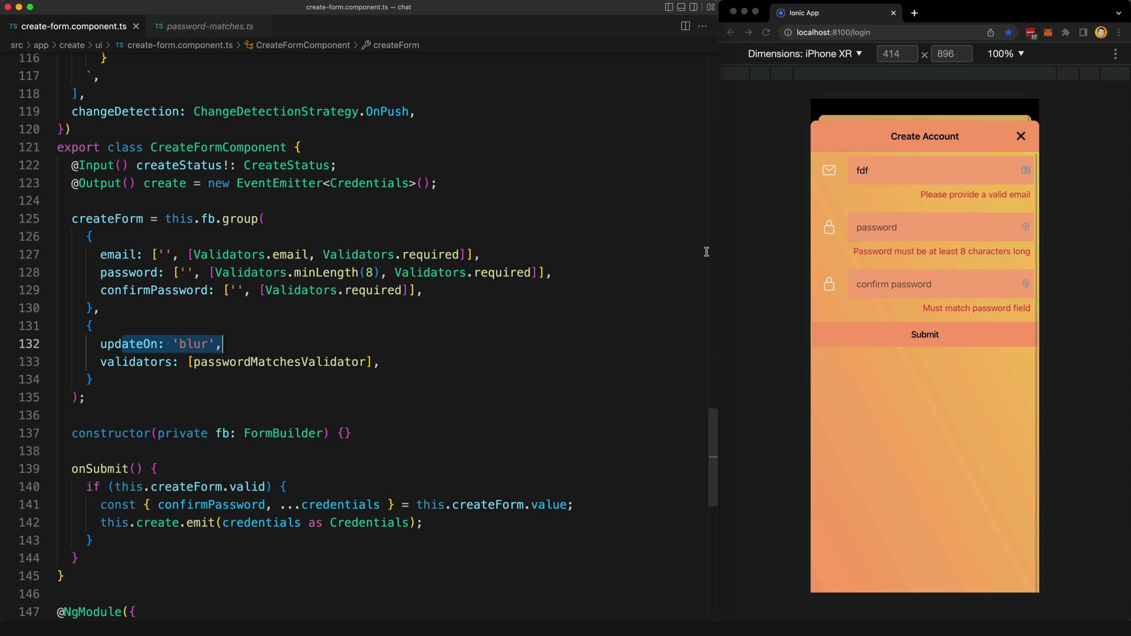
- Reload, reopen Create Account and enter invalid email 'fdfdfd', leaving the field so only the email error shows
click(1020, 135)
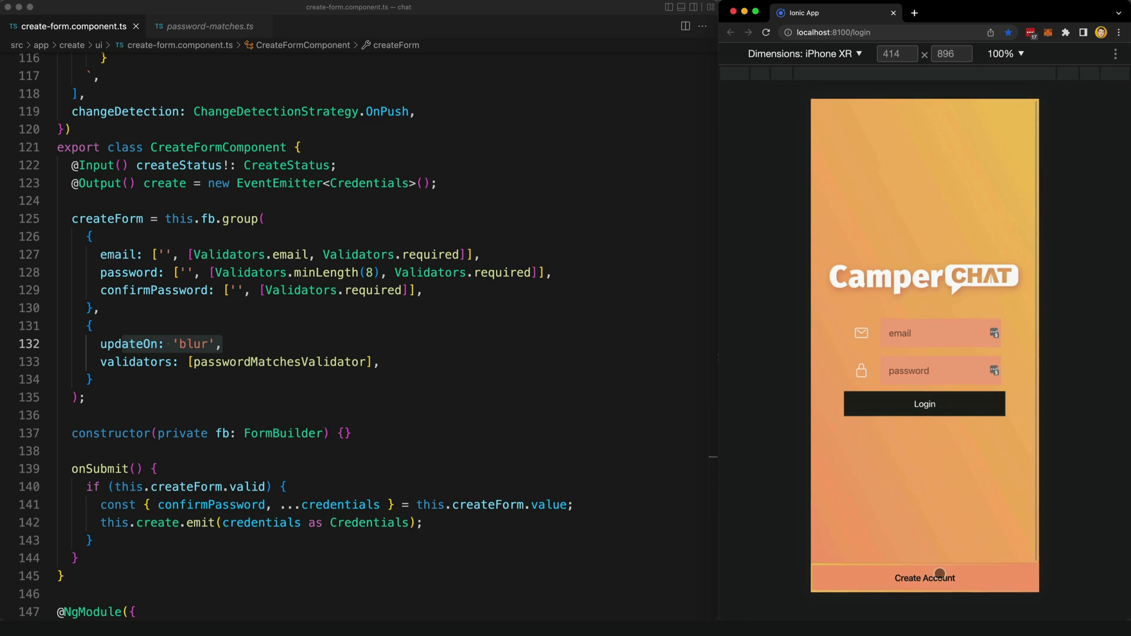
click(924, 577)
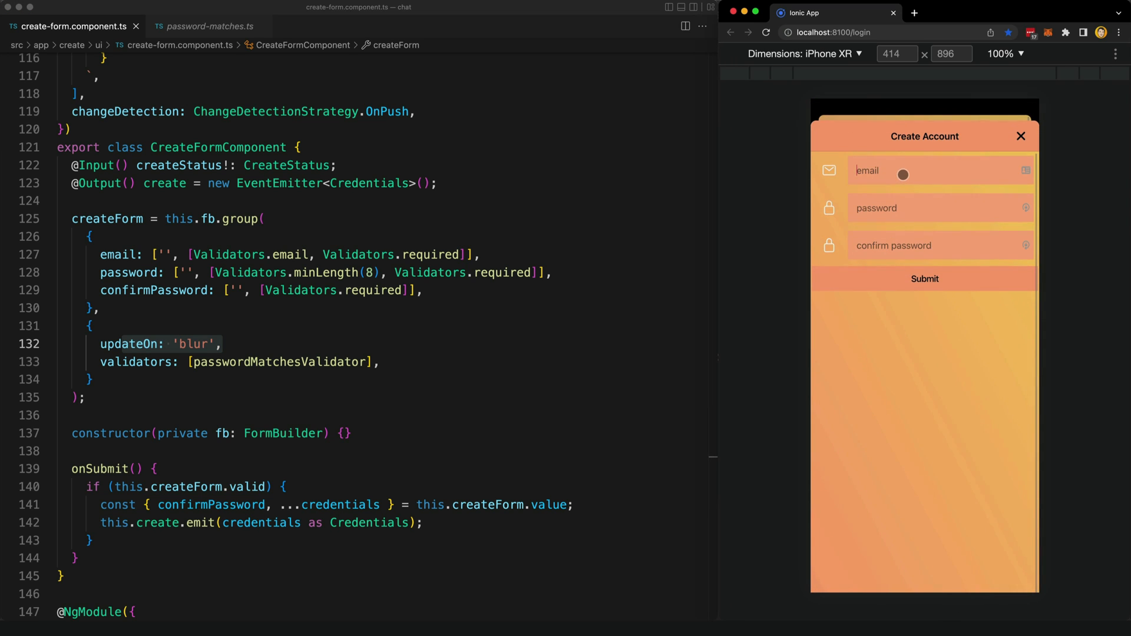
text(f)
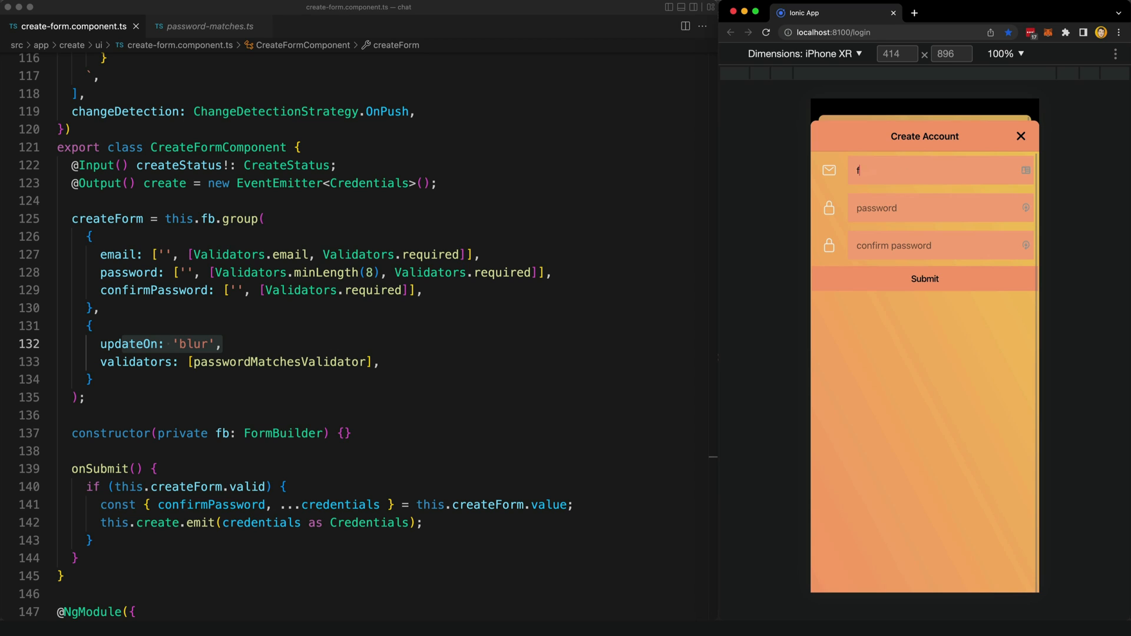
text(dfdfd)
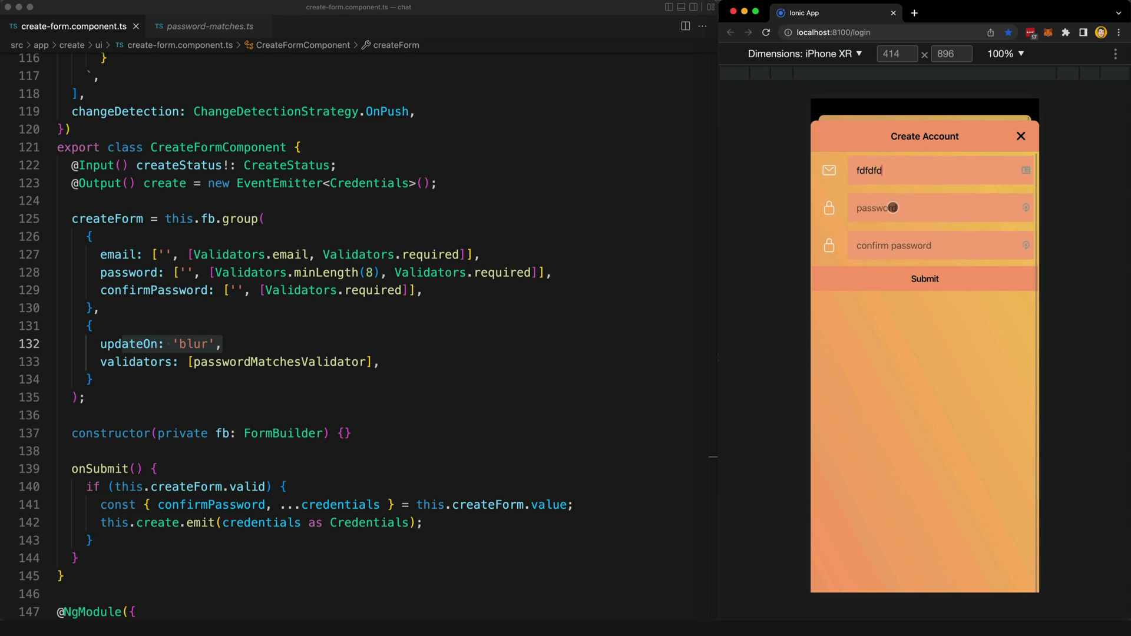
click(930, 207)
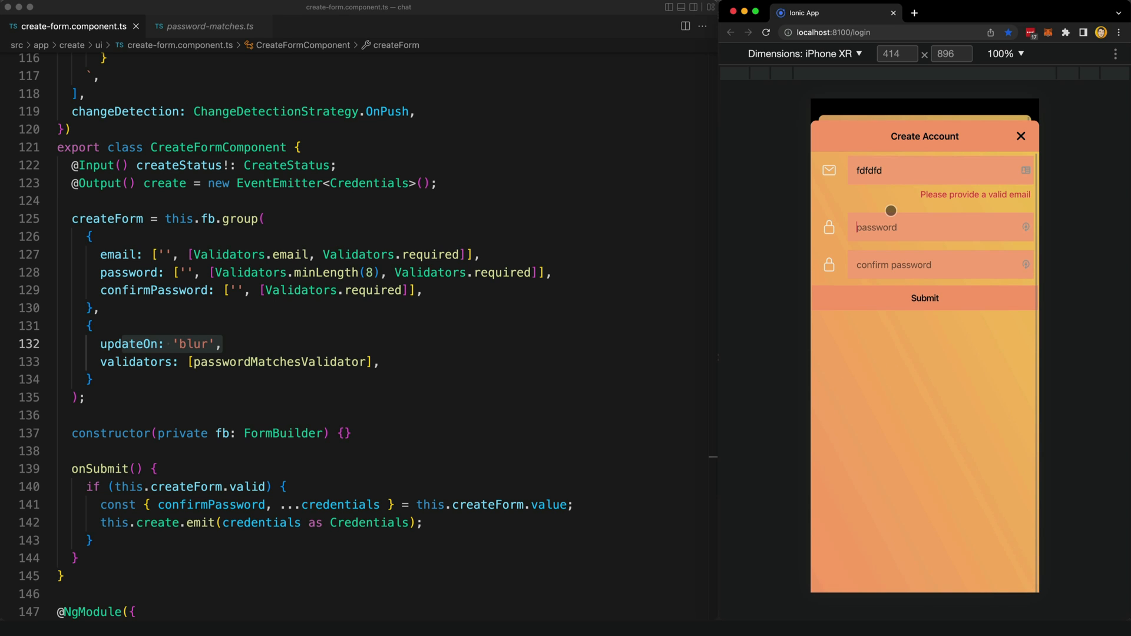
scroll(up, 3)
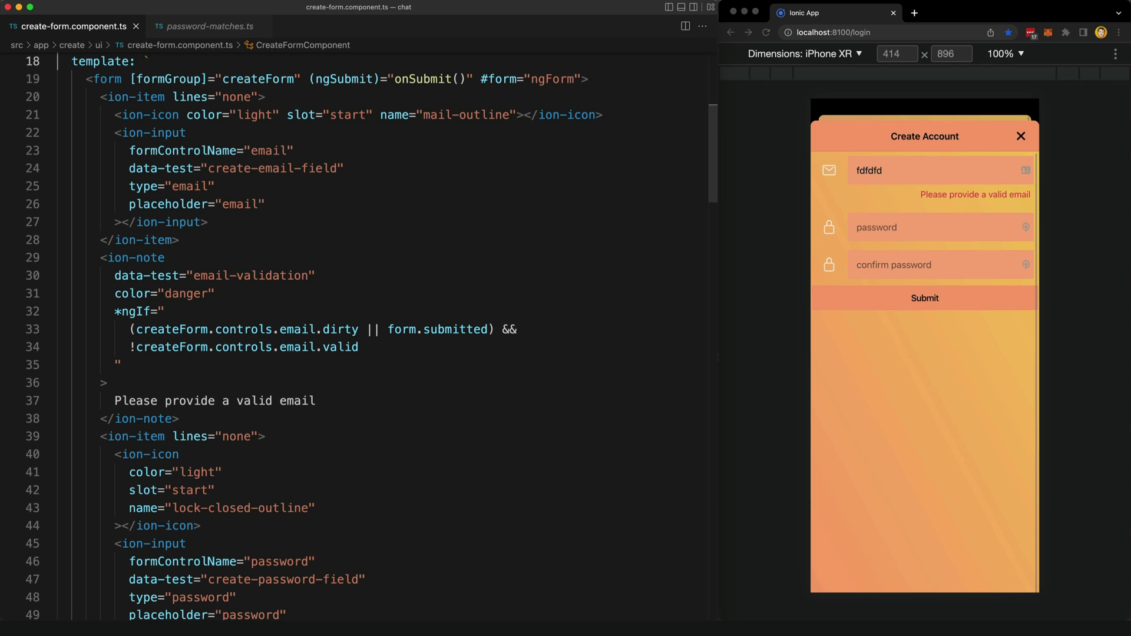
drag(114, 274, 178, 418)
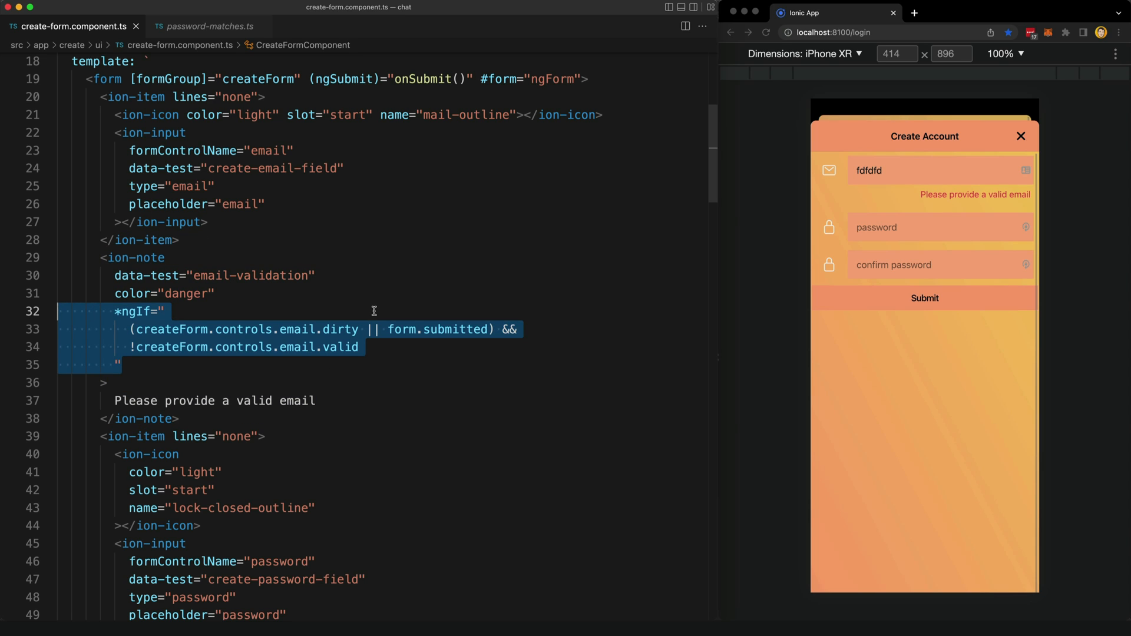
mouse_move(561, 252)
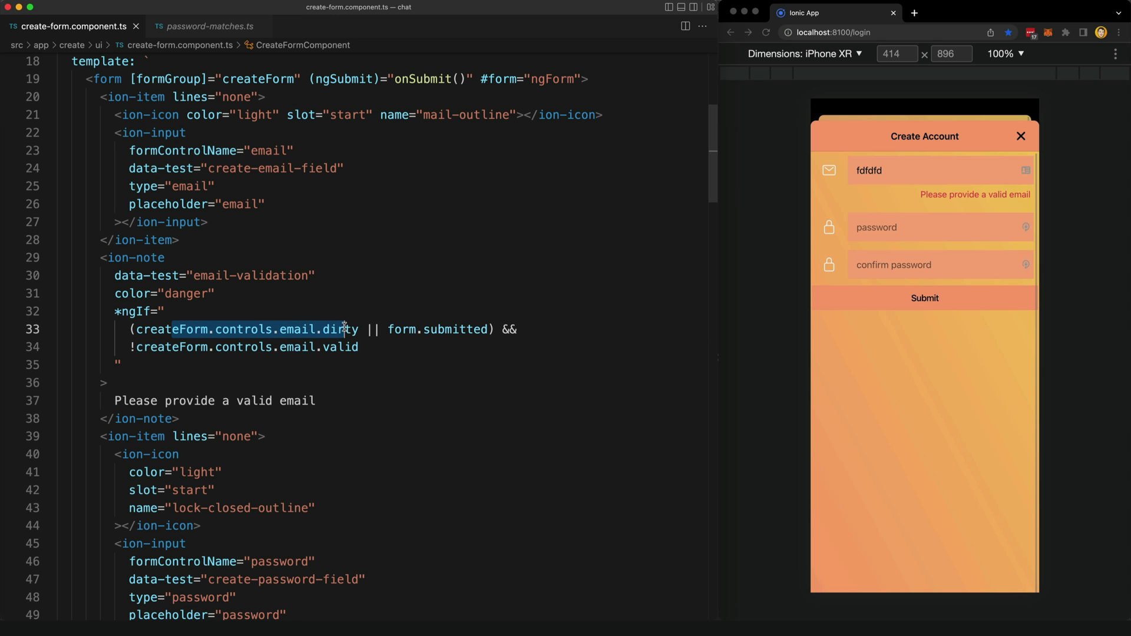
mouse_move(361, 351)
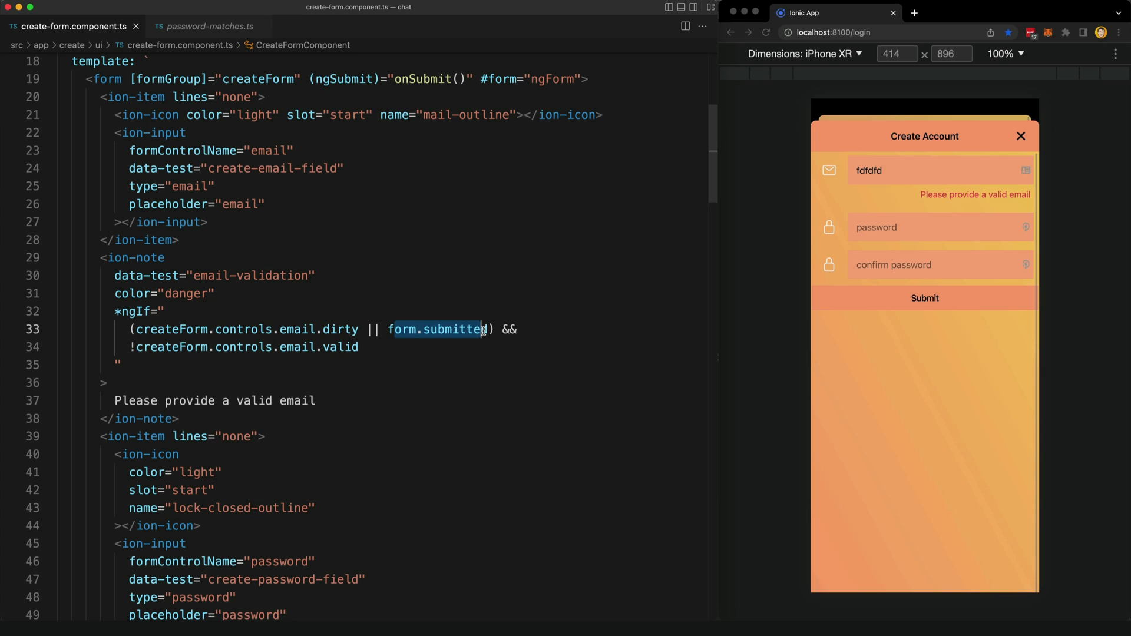
mouse_move(906, 214)
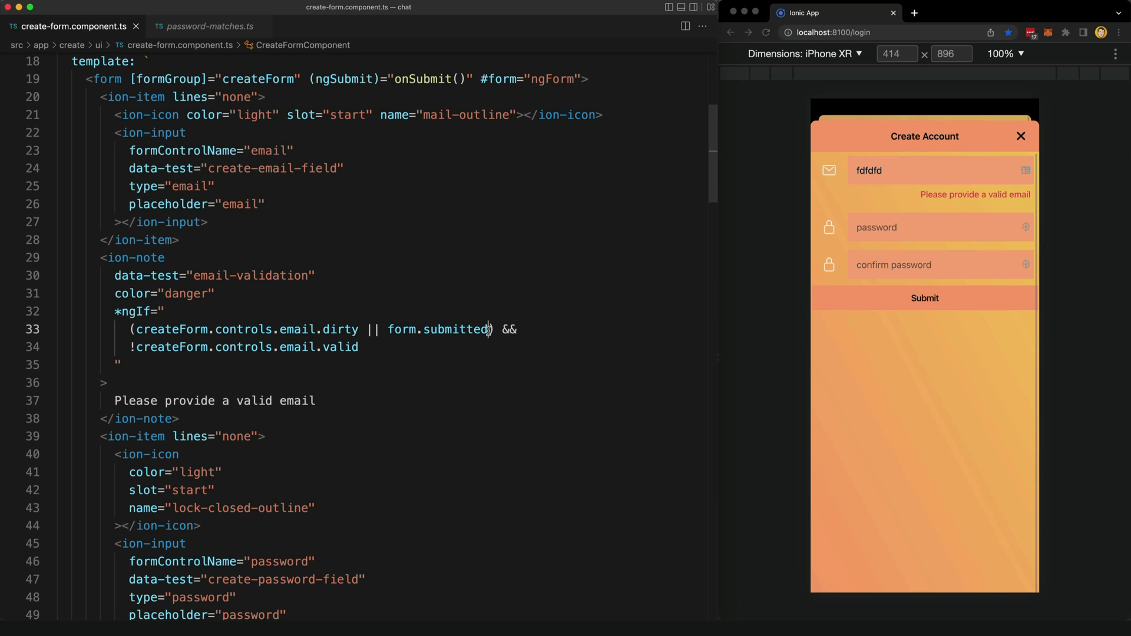
mouse_move(397, 330)
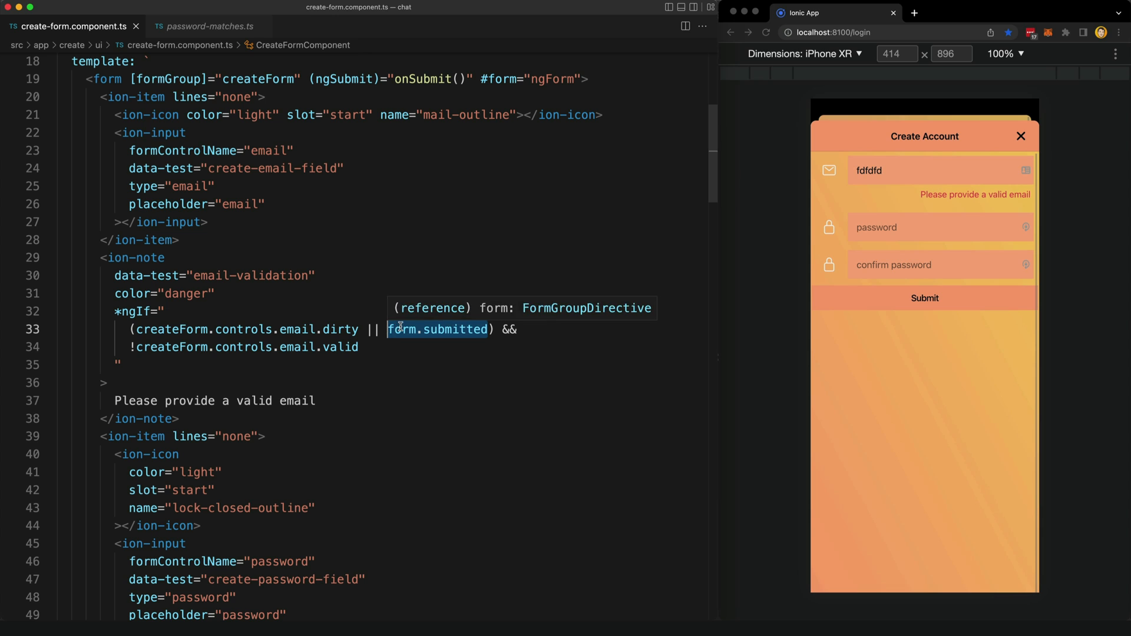
mouse_move(416, 358)
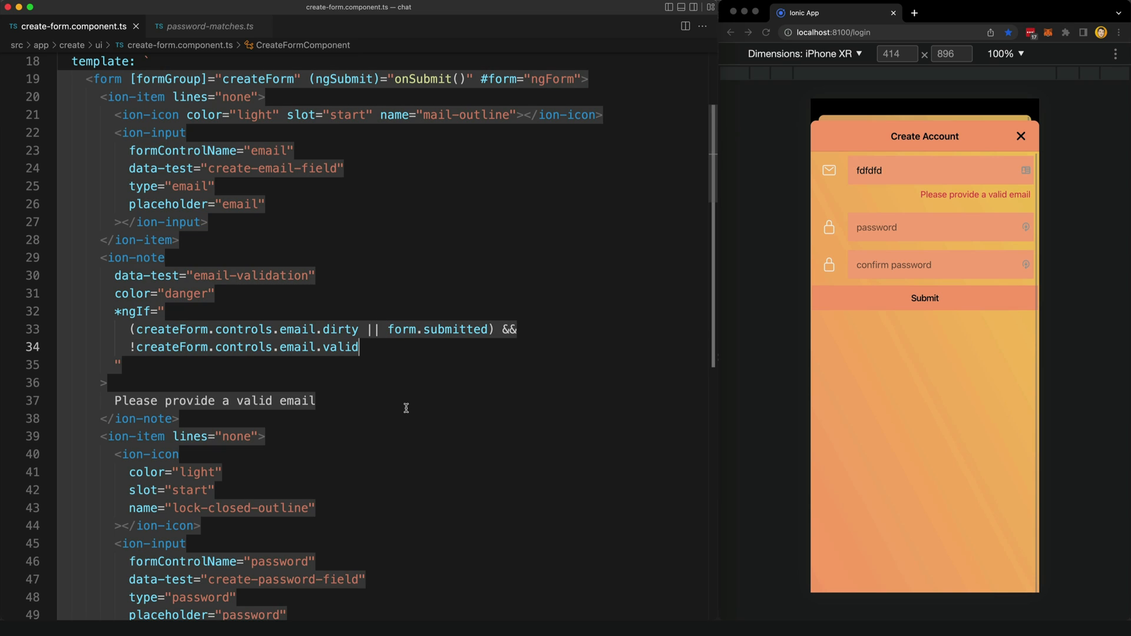
mouse_move(181, 336)
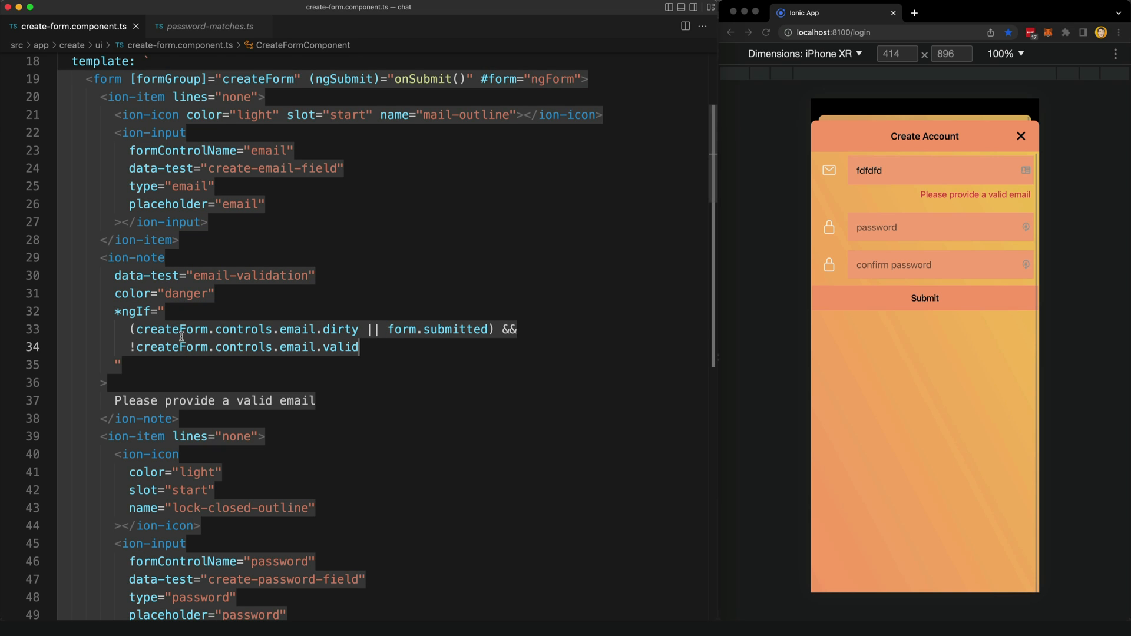
double_click(180, 329)
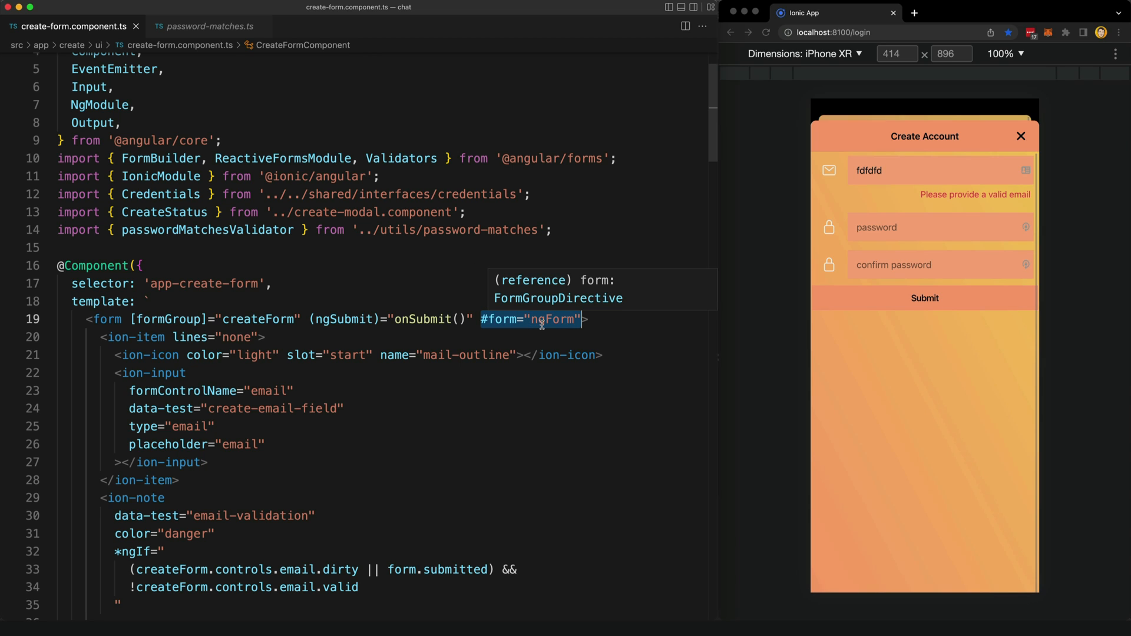
mouse_move(522, 364)
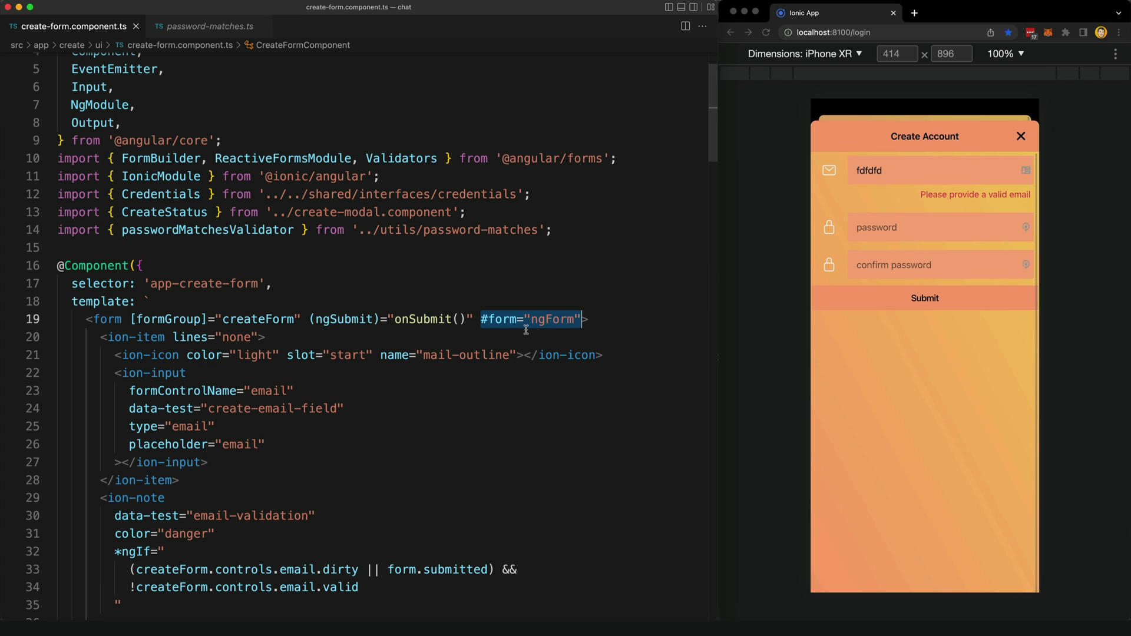
mouse_move(523, 362)
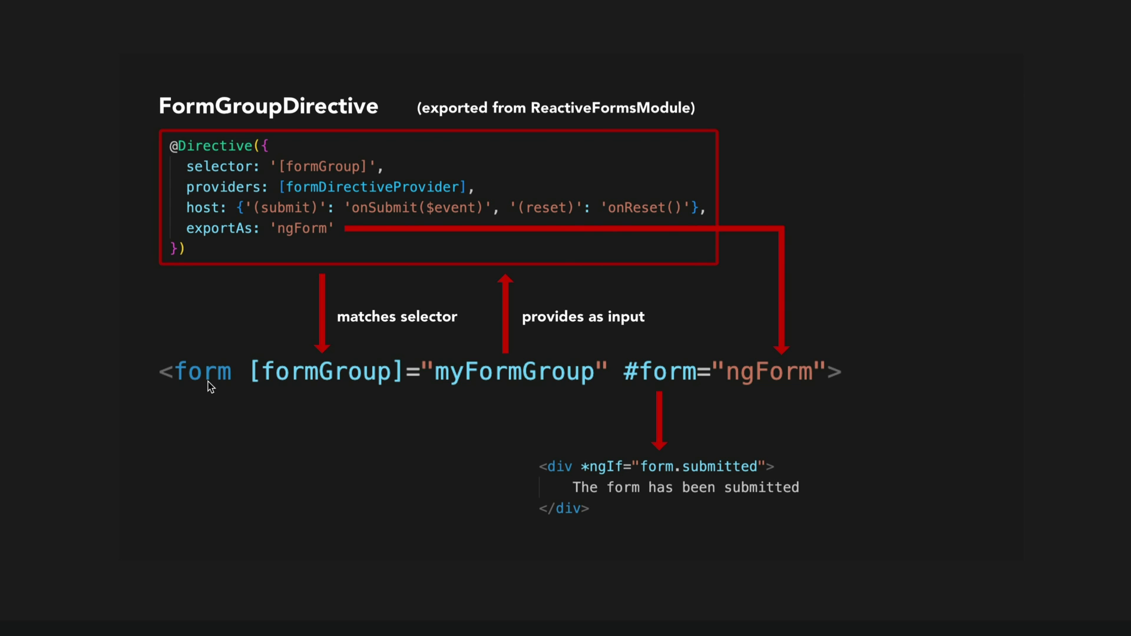
mouse_move(299, 131)
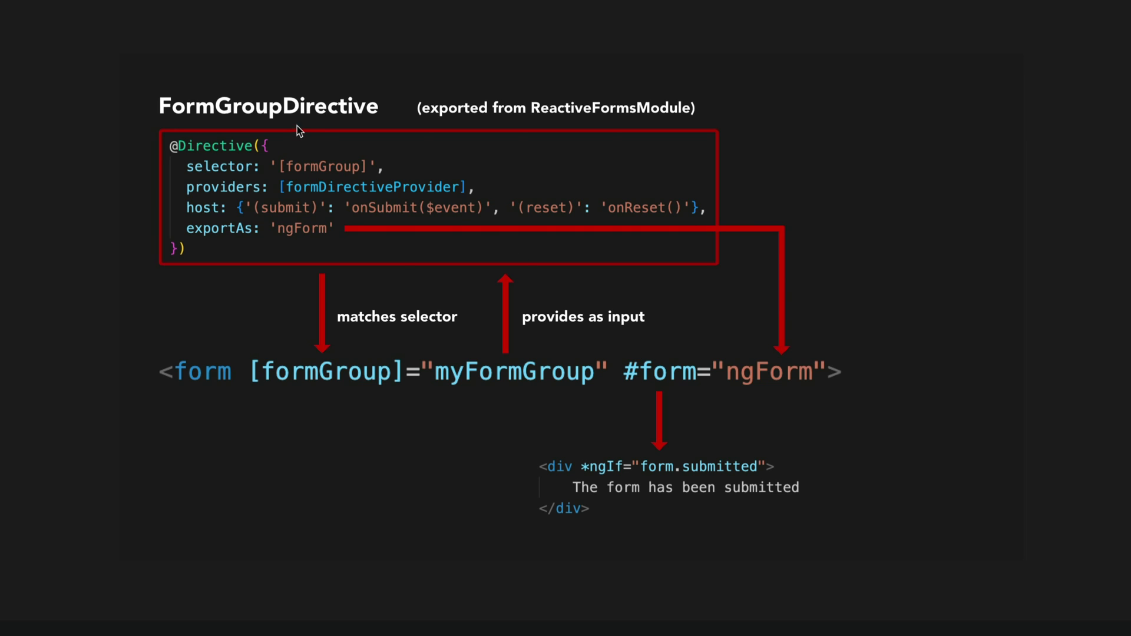
mouse_move(584, 112)
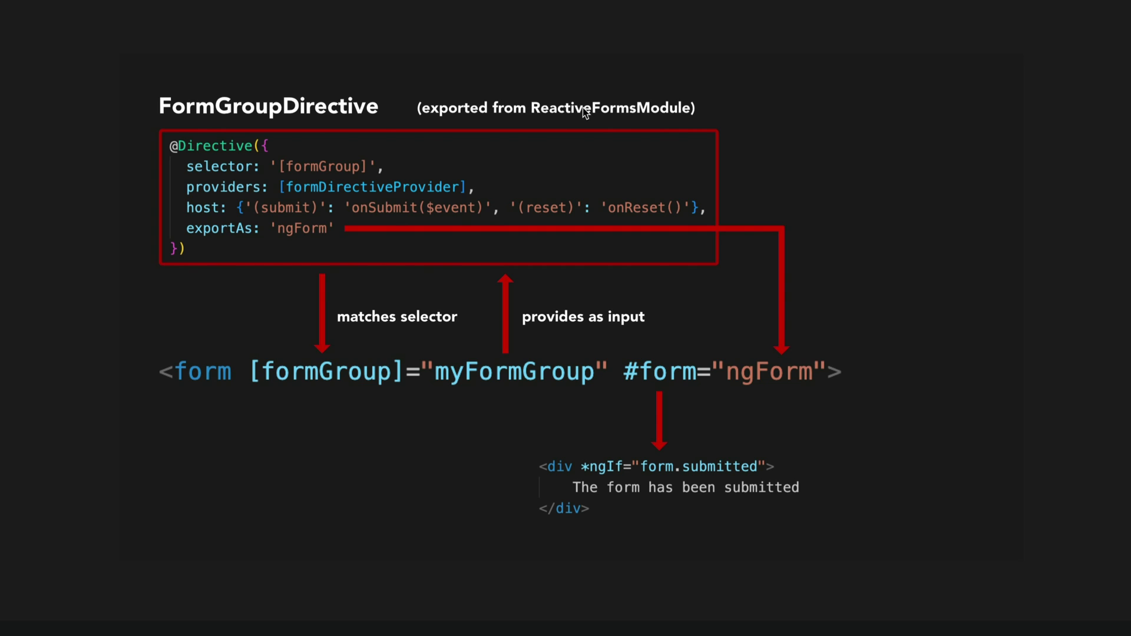
mouse_move(242, 213)
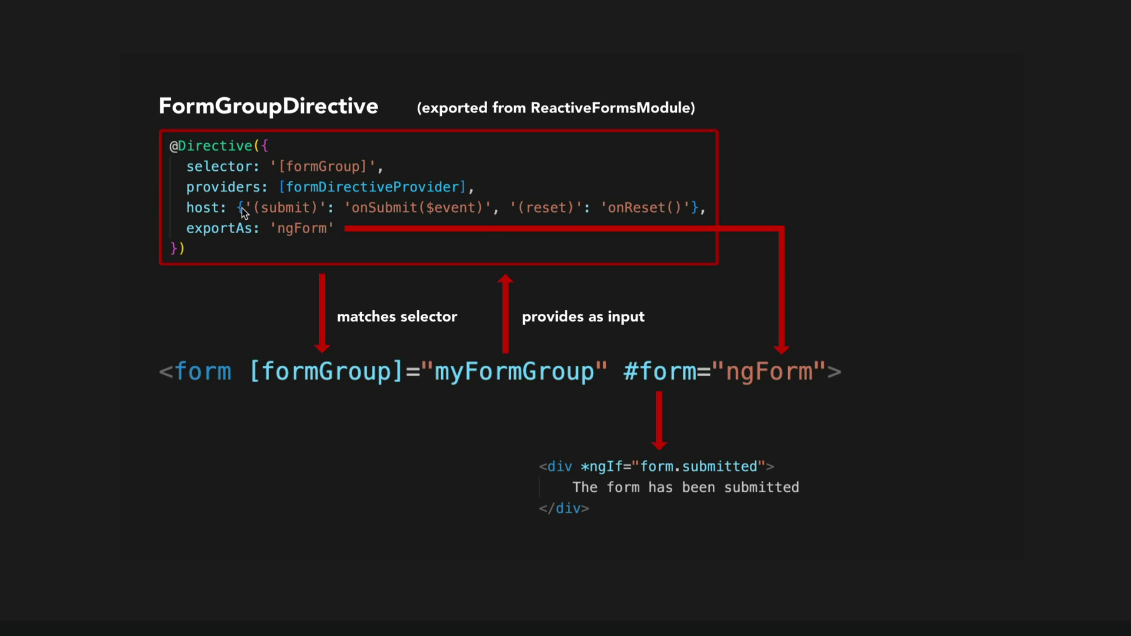
mouse_move(332, 384)
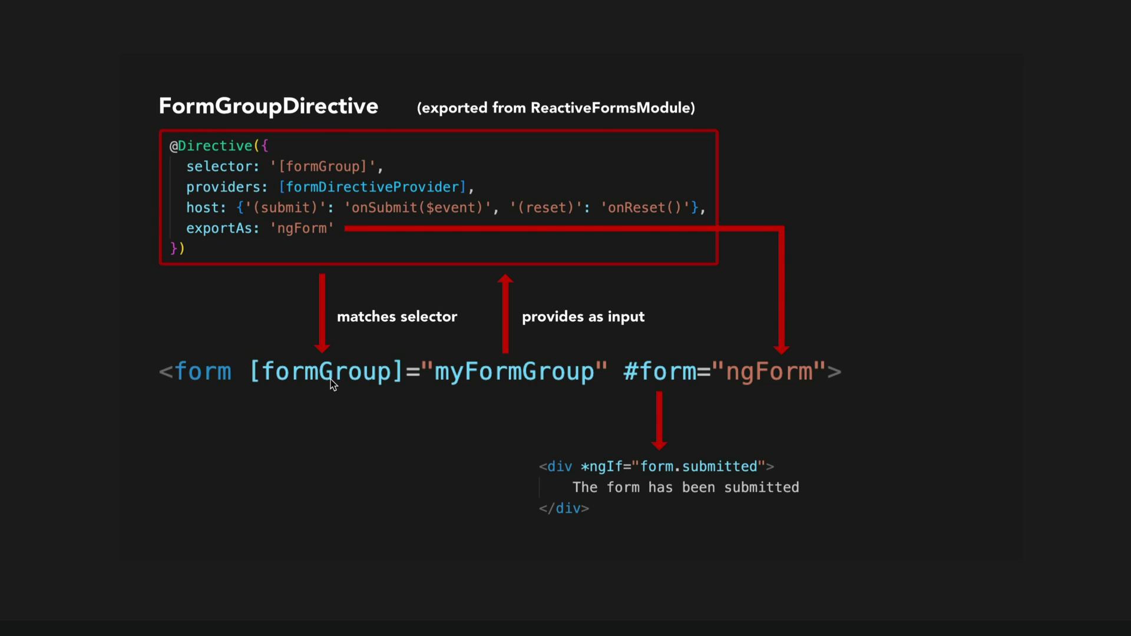
mouse_move(361, 381)
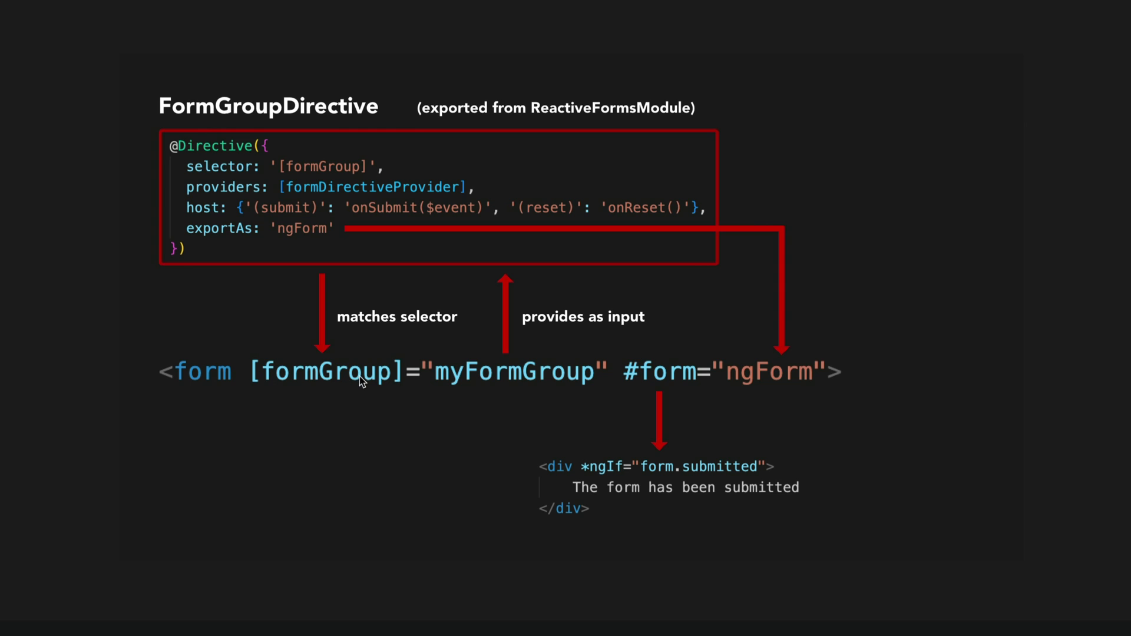
mouse_move(417, 379)
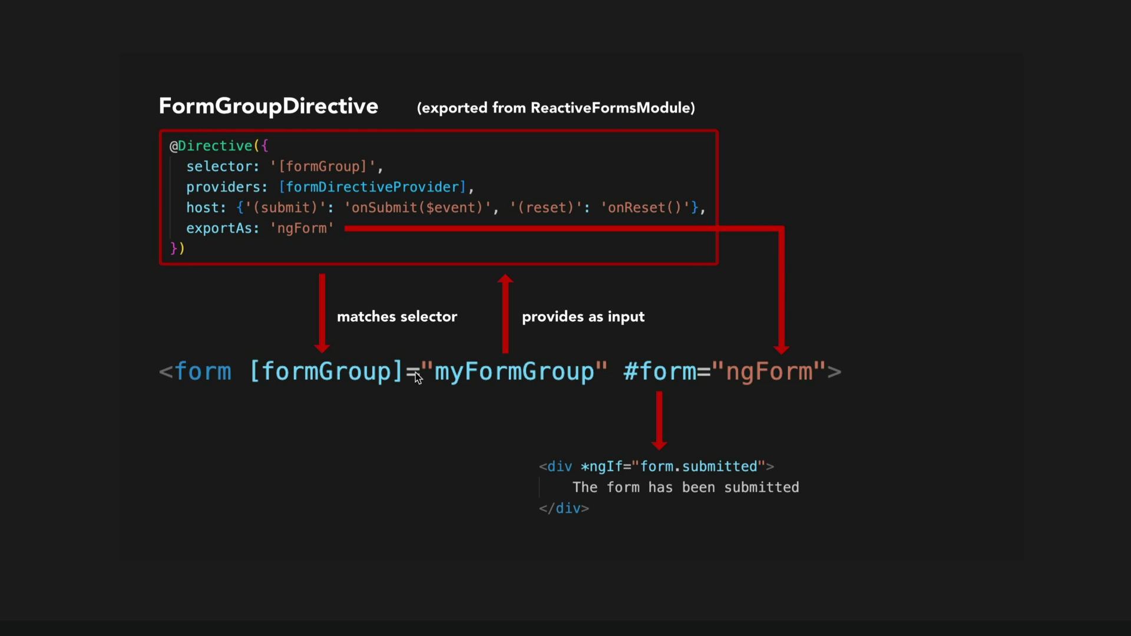
mouse_move(360, 140)
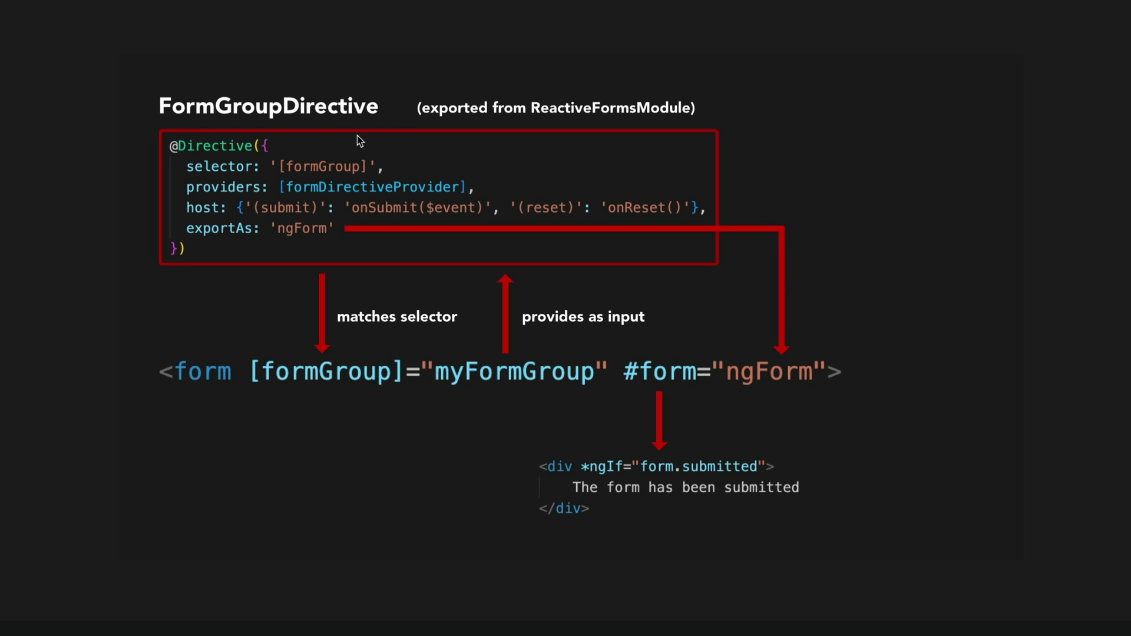
mouse_move(443, 272)
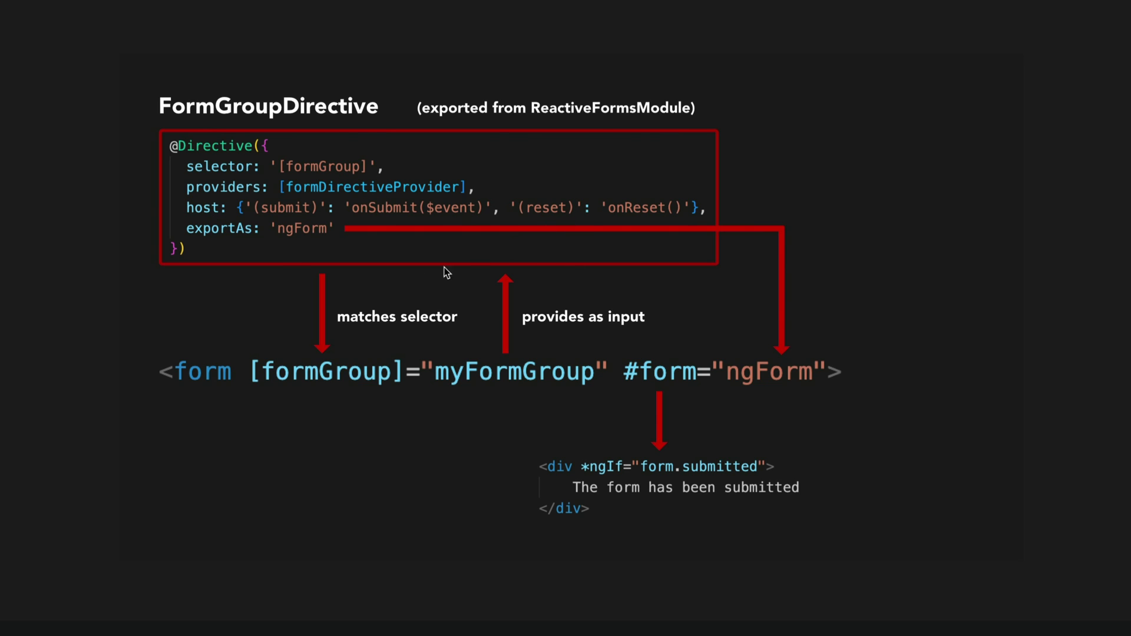
mouse_move(249, 330)
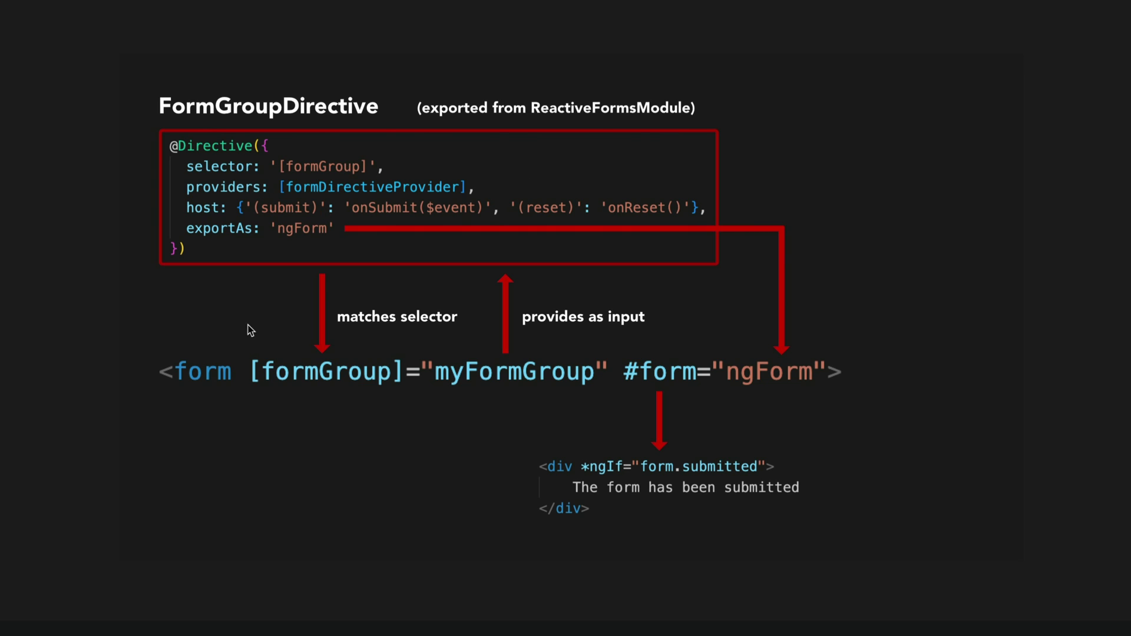
mouse_move(417, 210)
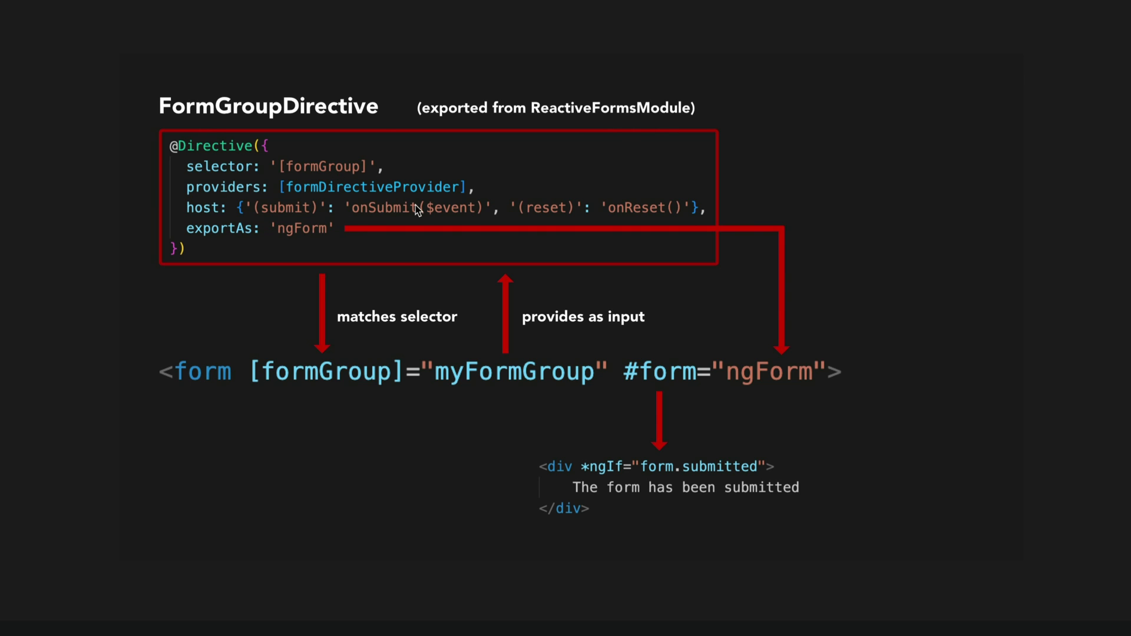
mouse_move(291, 242)
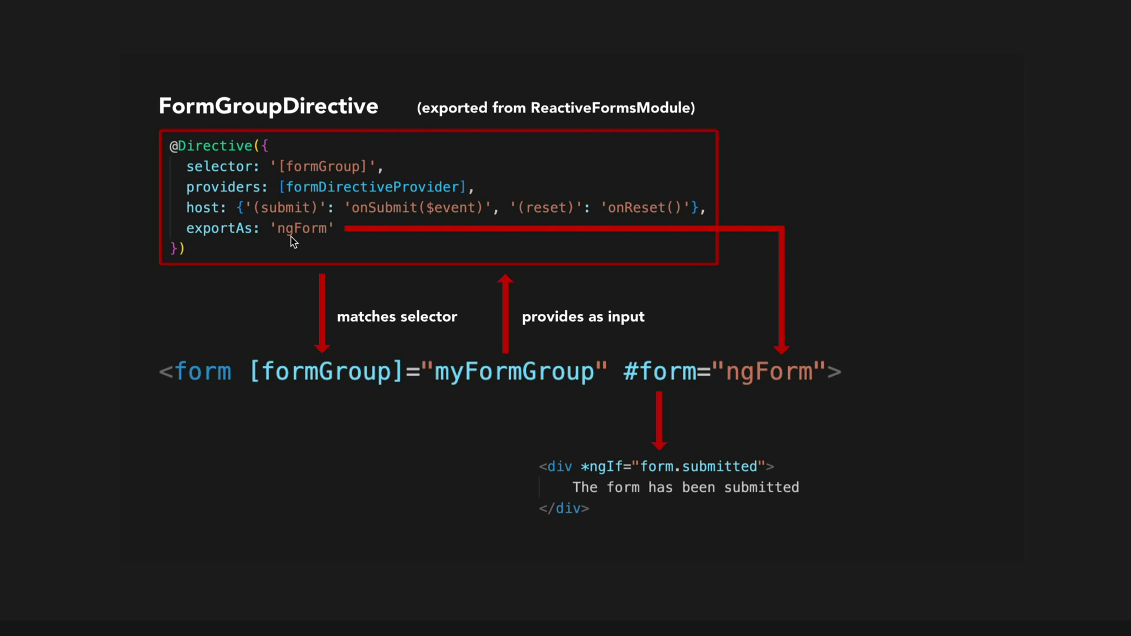
mouse_move(303, 239)
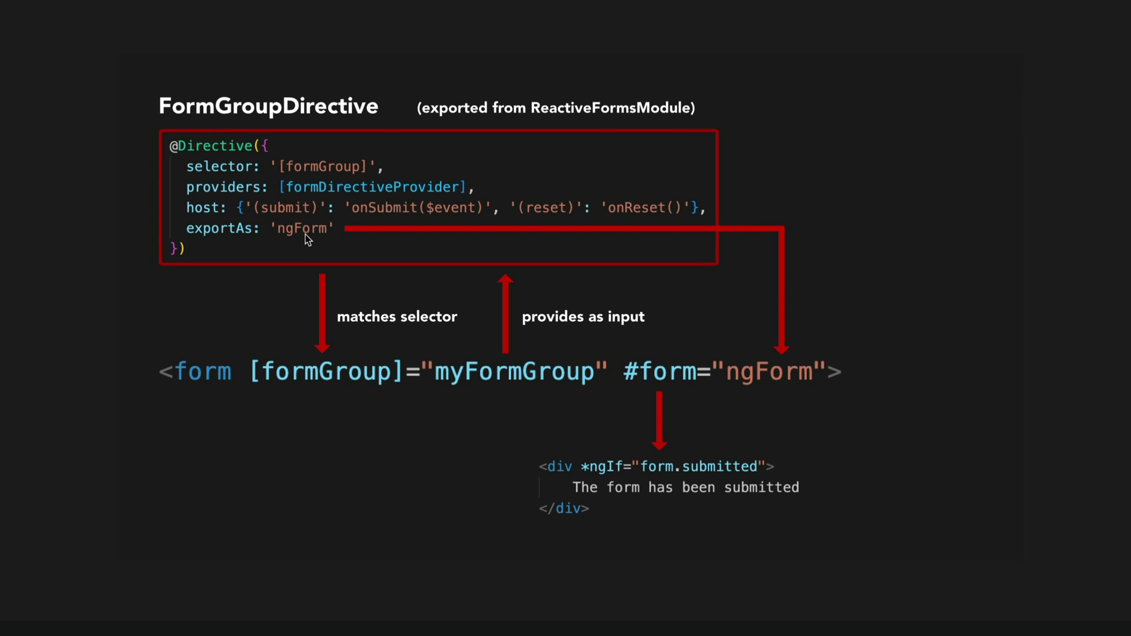
mouse_move(315, 236)
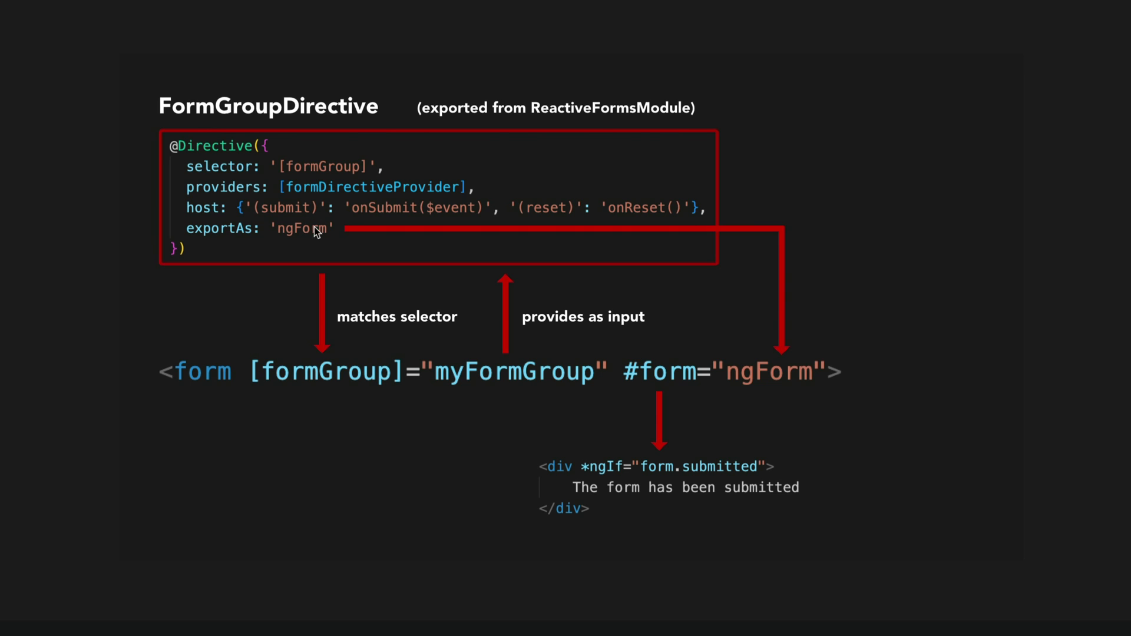
mouse_move(517, 205)
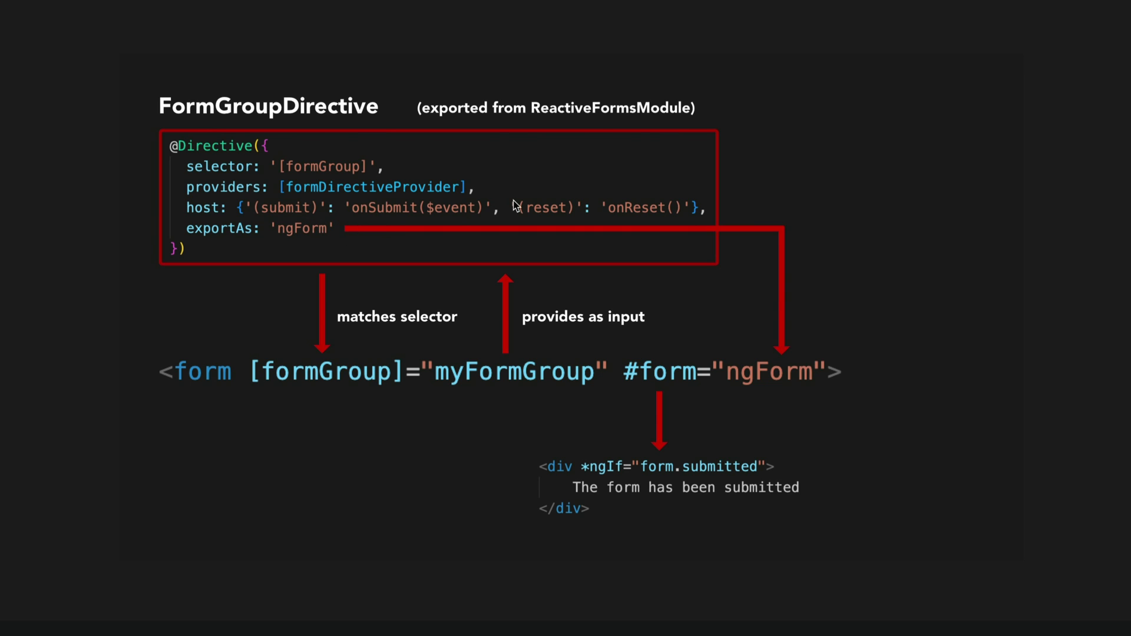
mouse_move(723, 250)
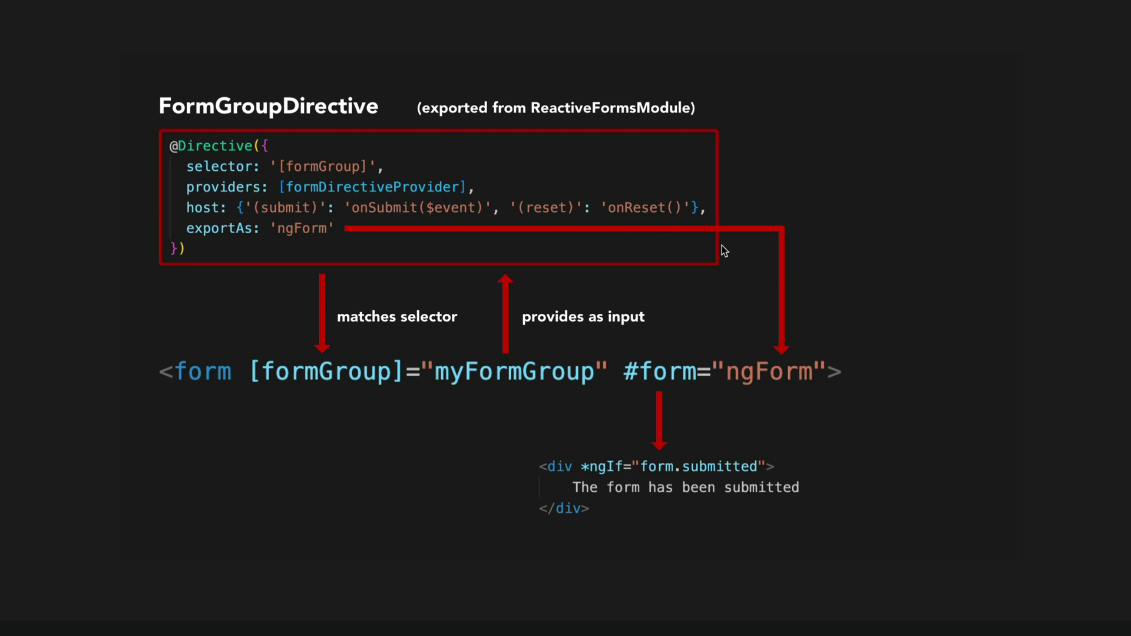
mouse_move(682, 316)
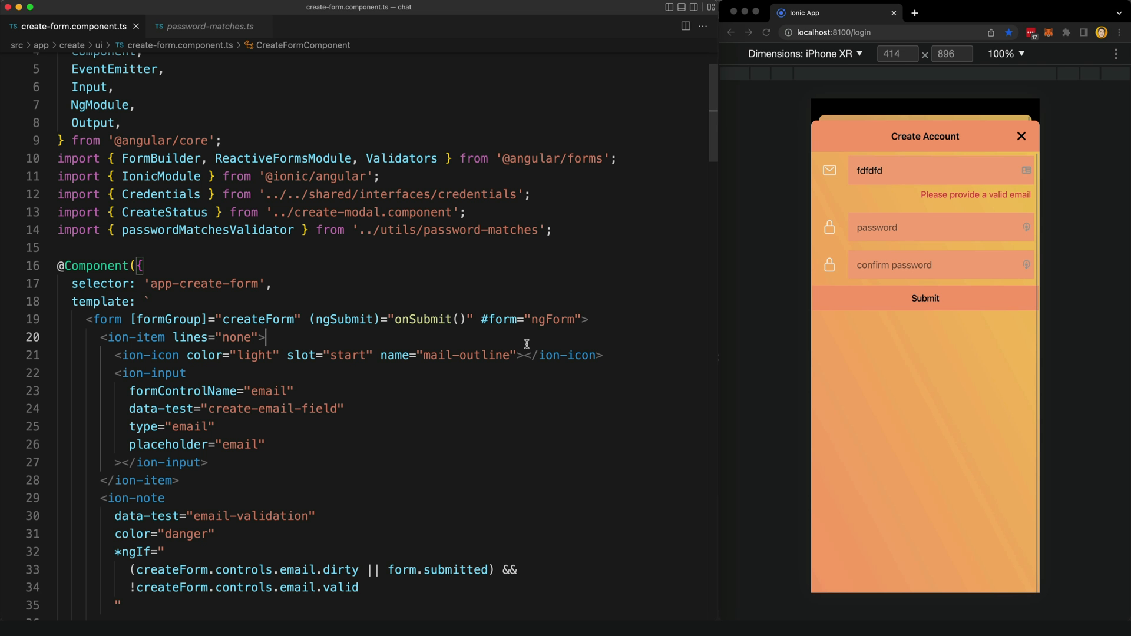
mouse_move(569, 318)
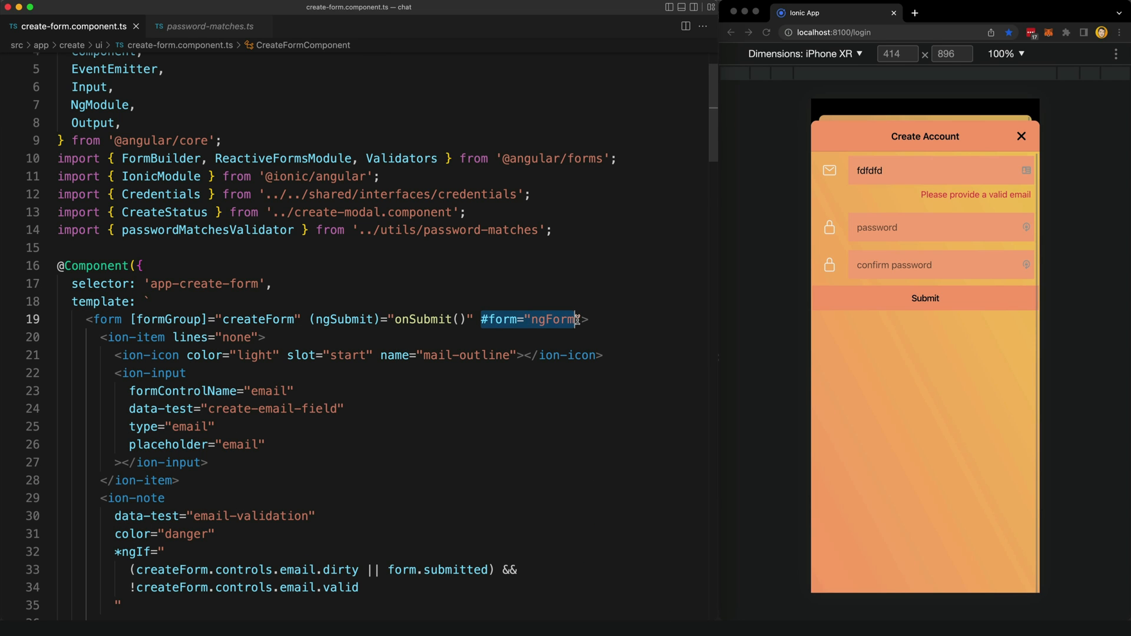
scroll(down, 3)
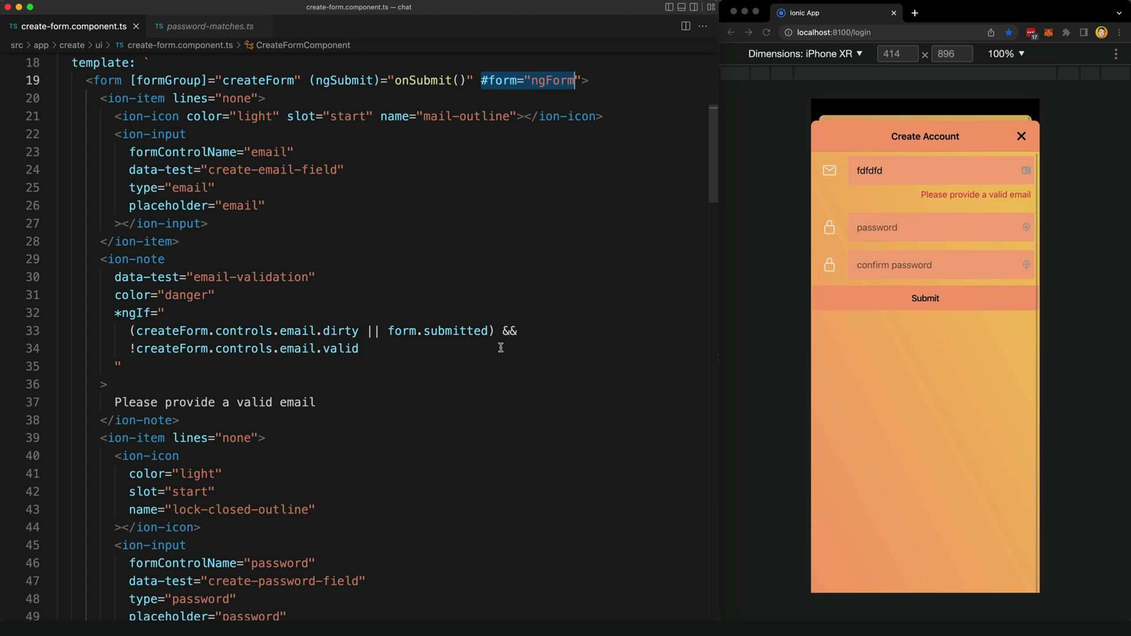
double_click(437, 331)
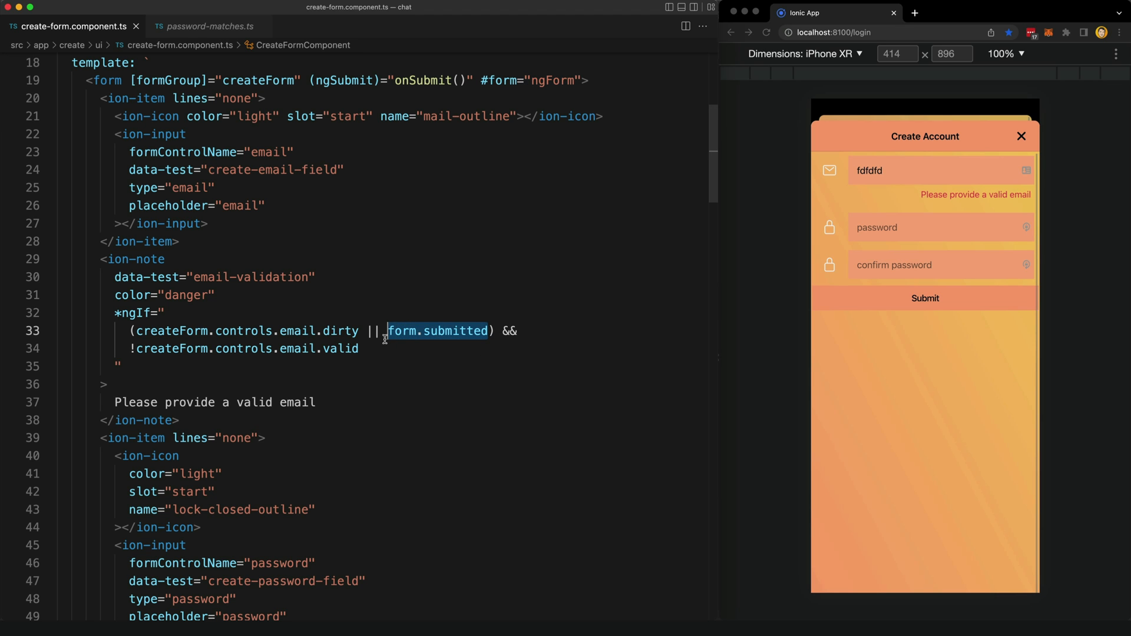
scroll(down, 3)
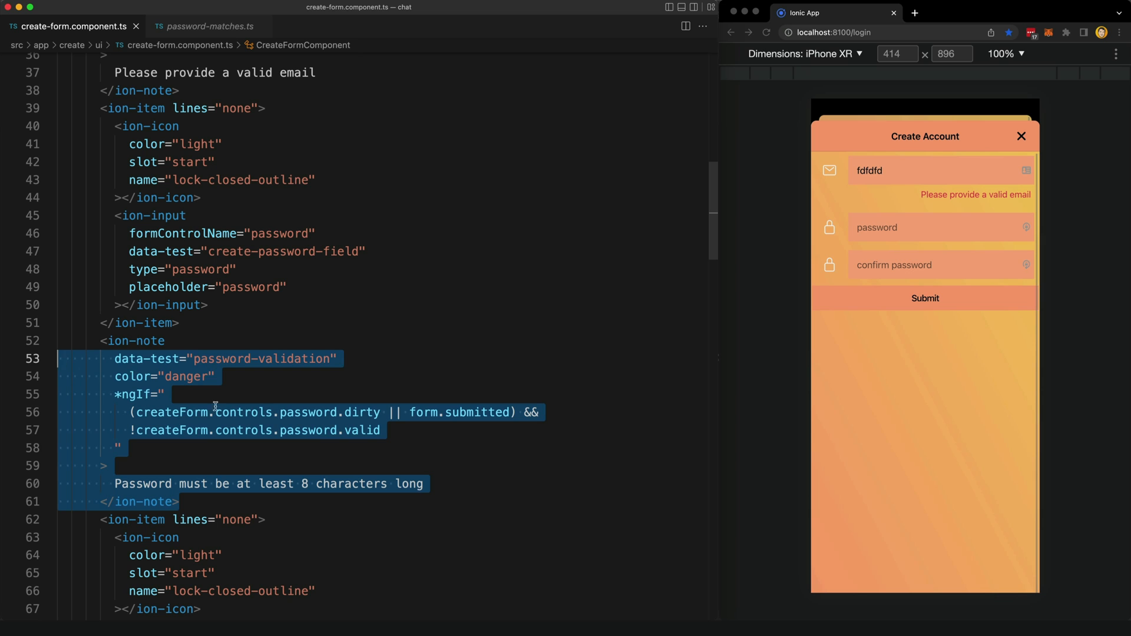
mouse_move(392, 429)
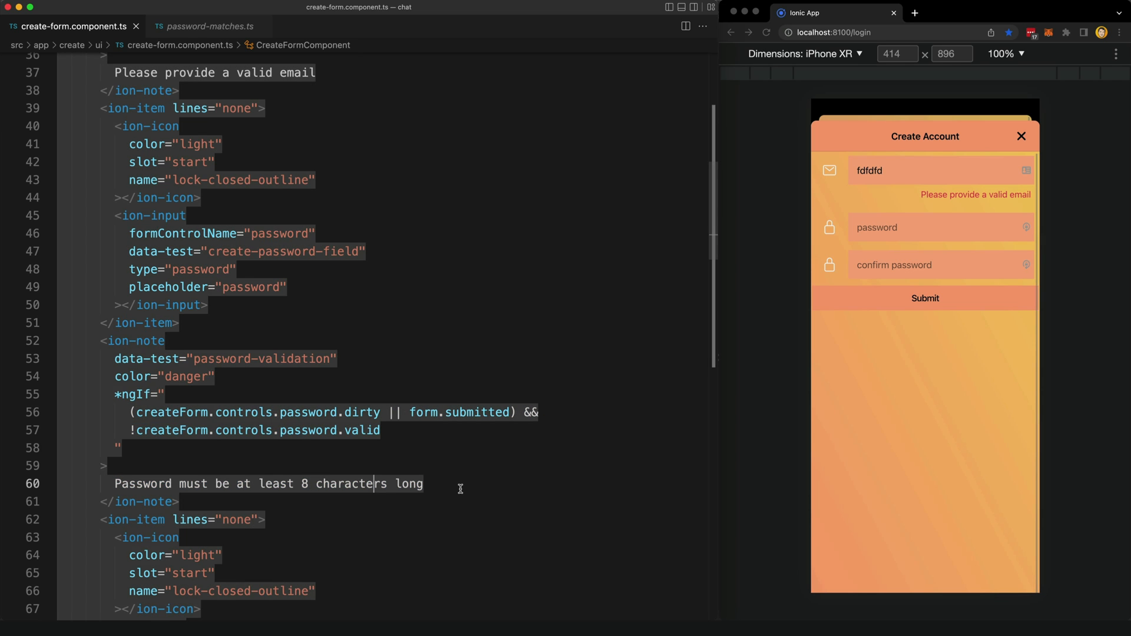
scroll(down, 3)
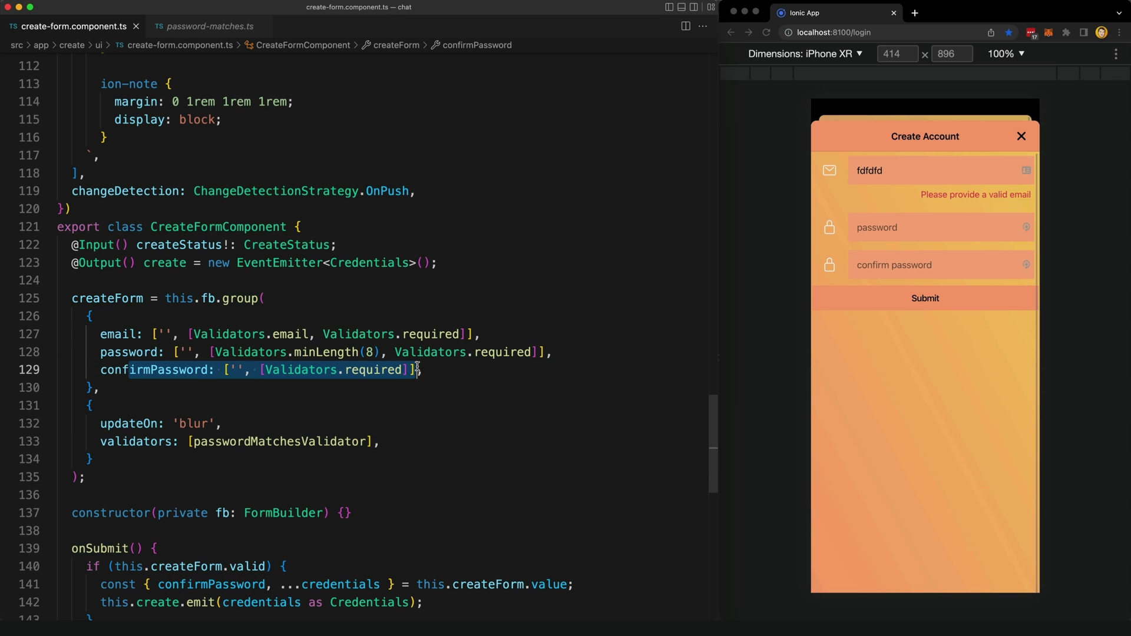
mouse_move(168, 457)
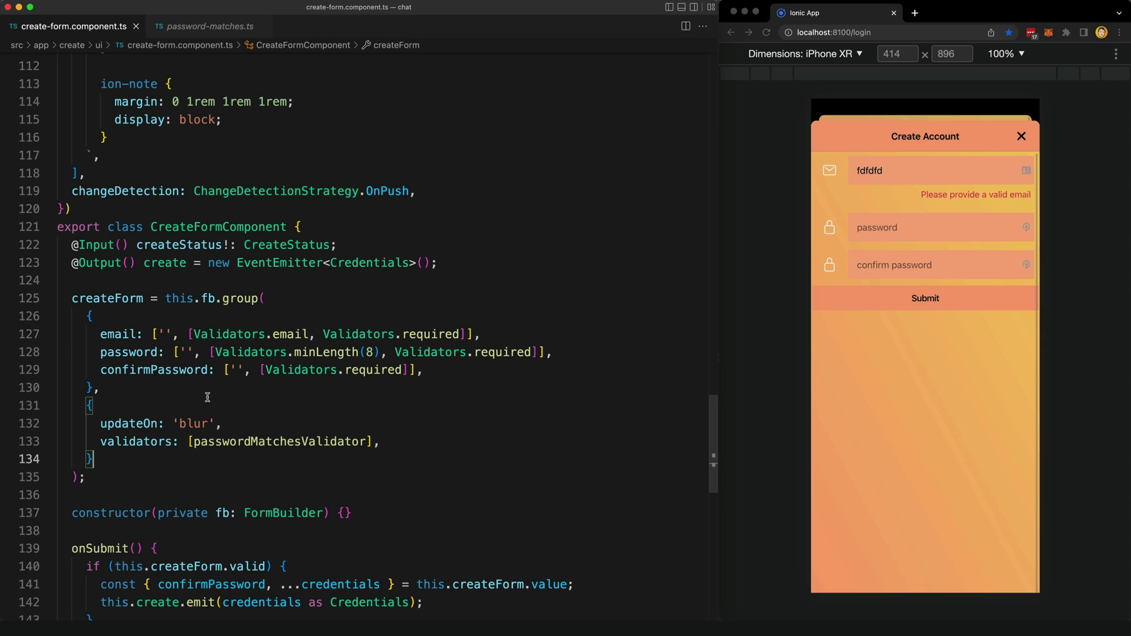
mouse_move(316, 422)
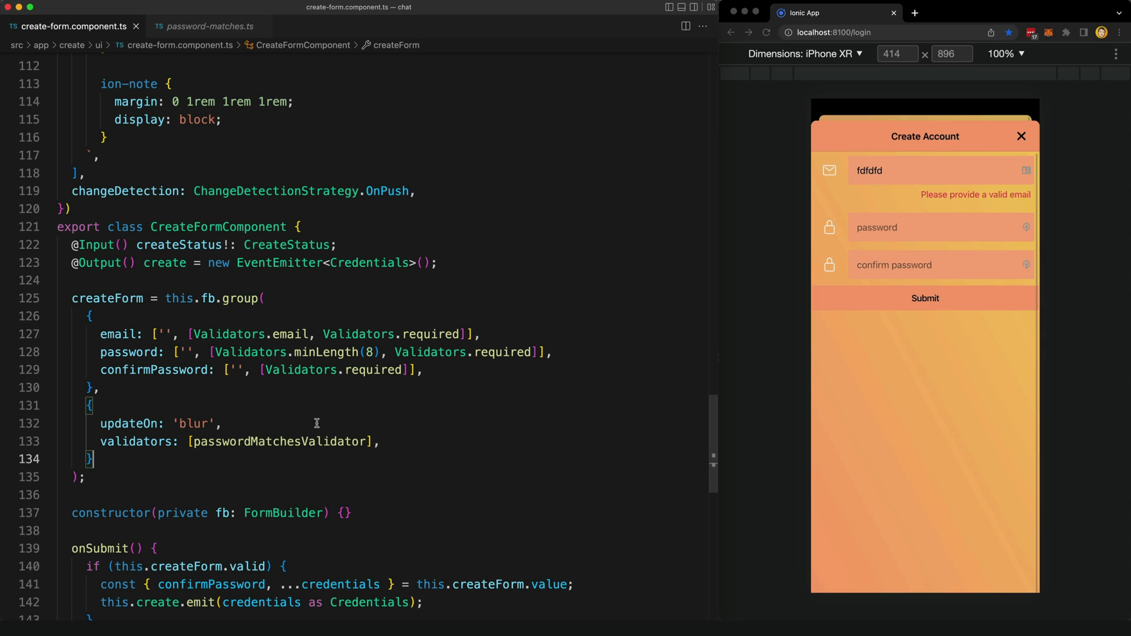
mouse_move(303, 442)
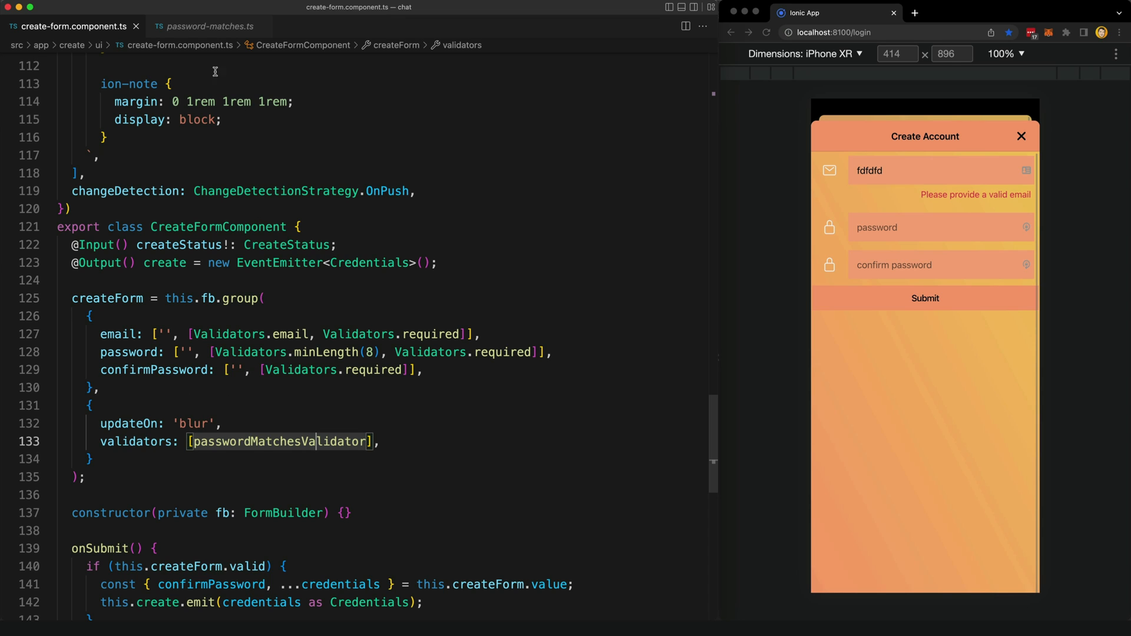
click(210, 26)
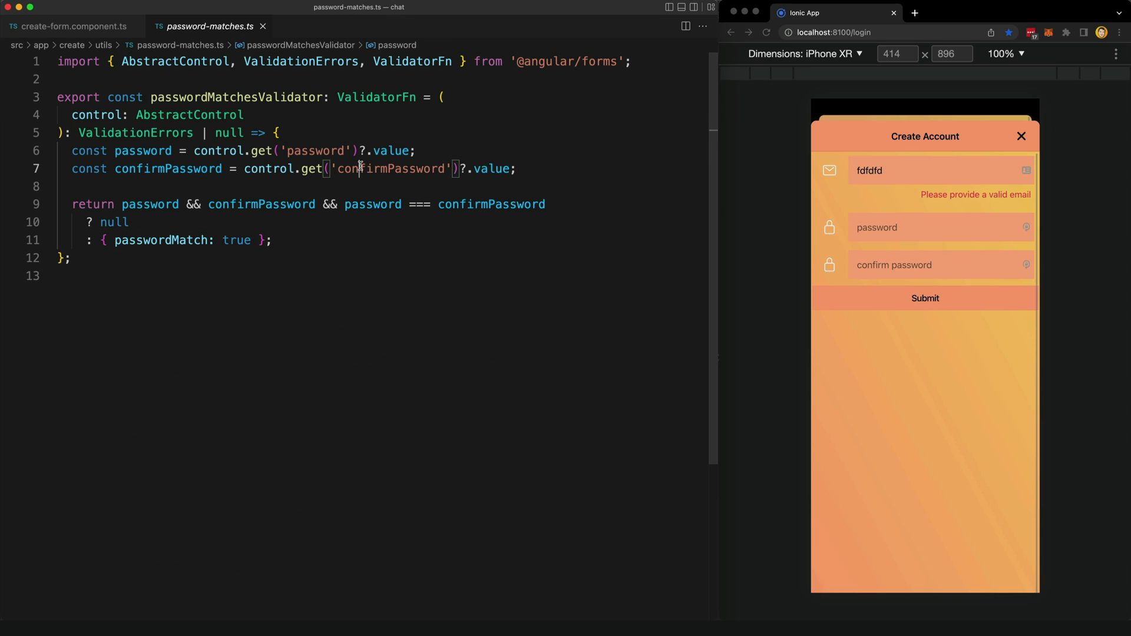
click(70, 26)
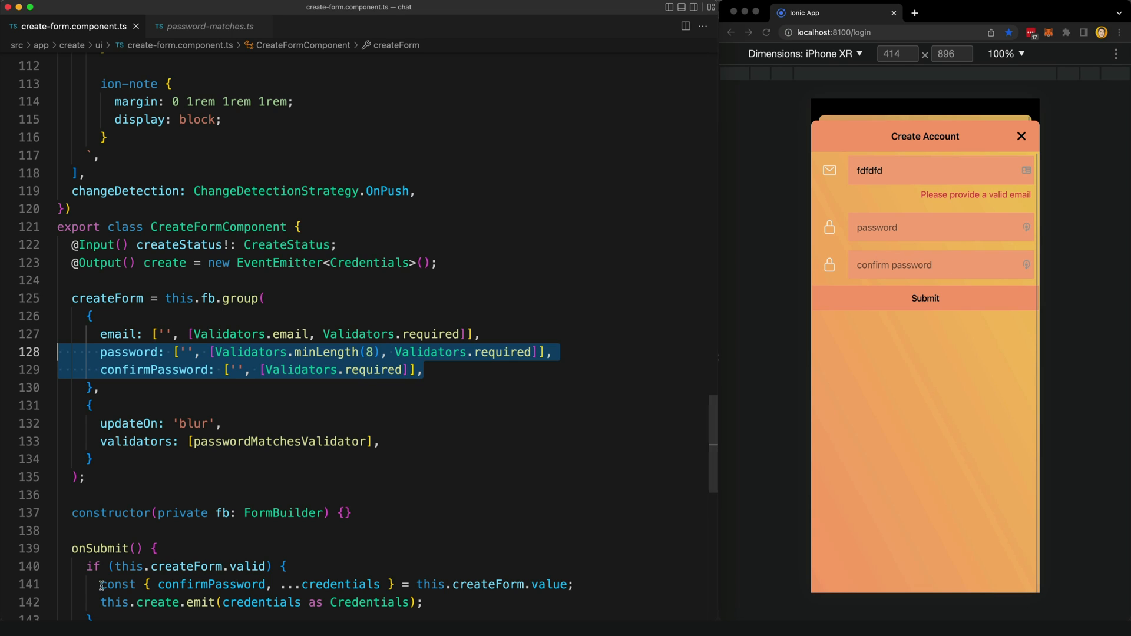
mouse_move(576, 383)
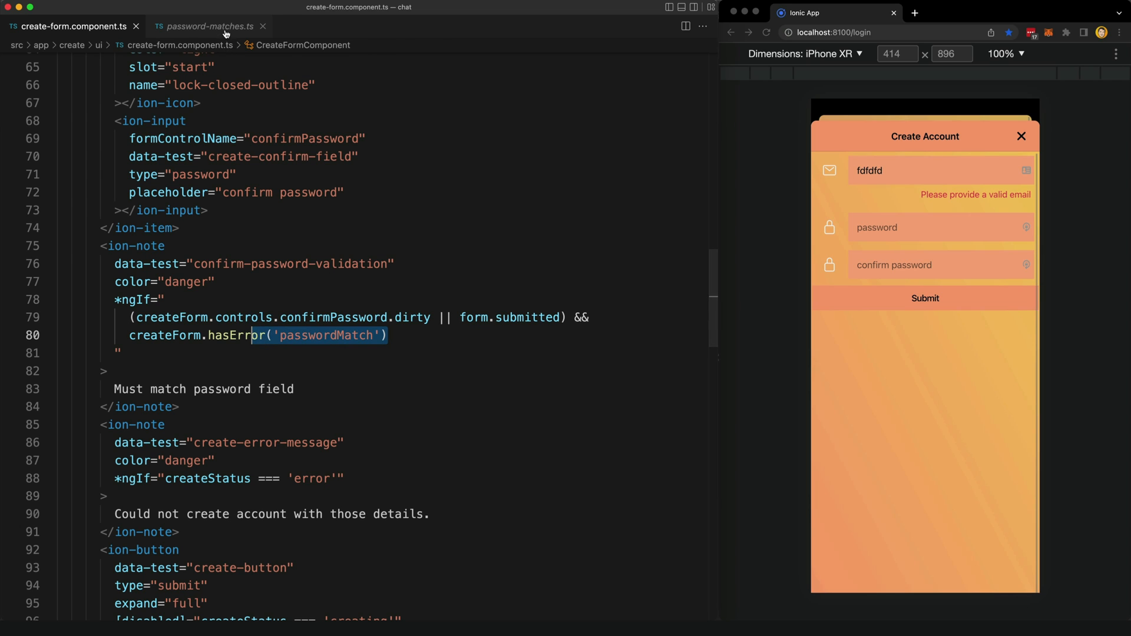
click(209, 25)
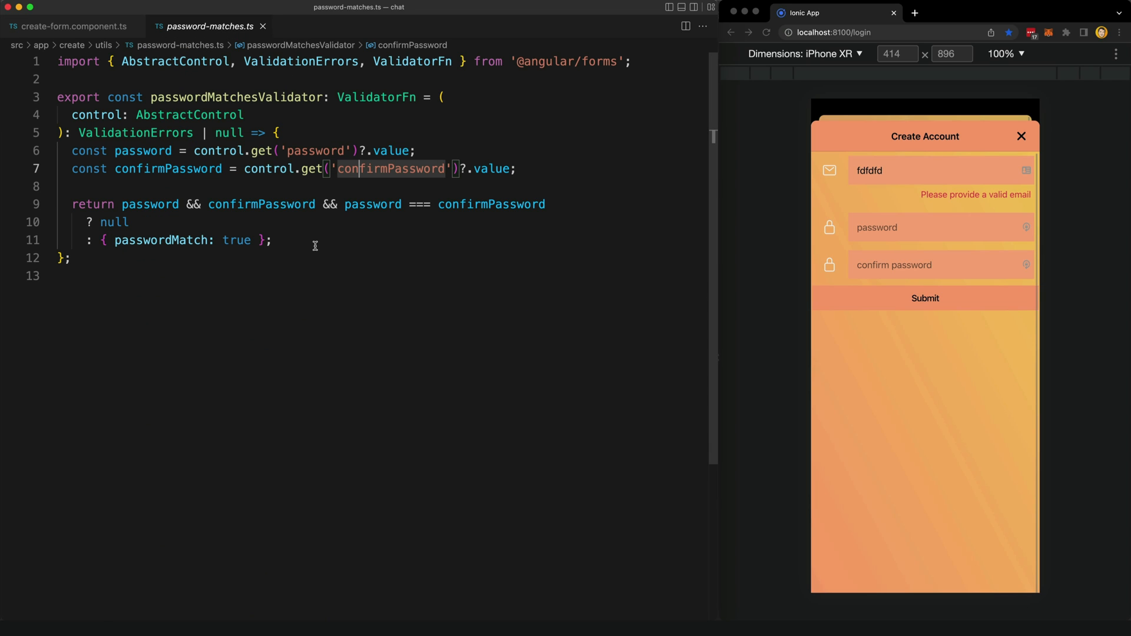
mouse_move(294, 241)
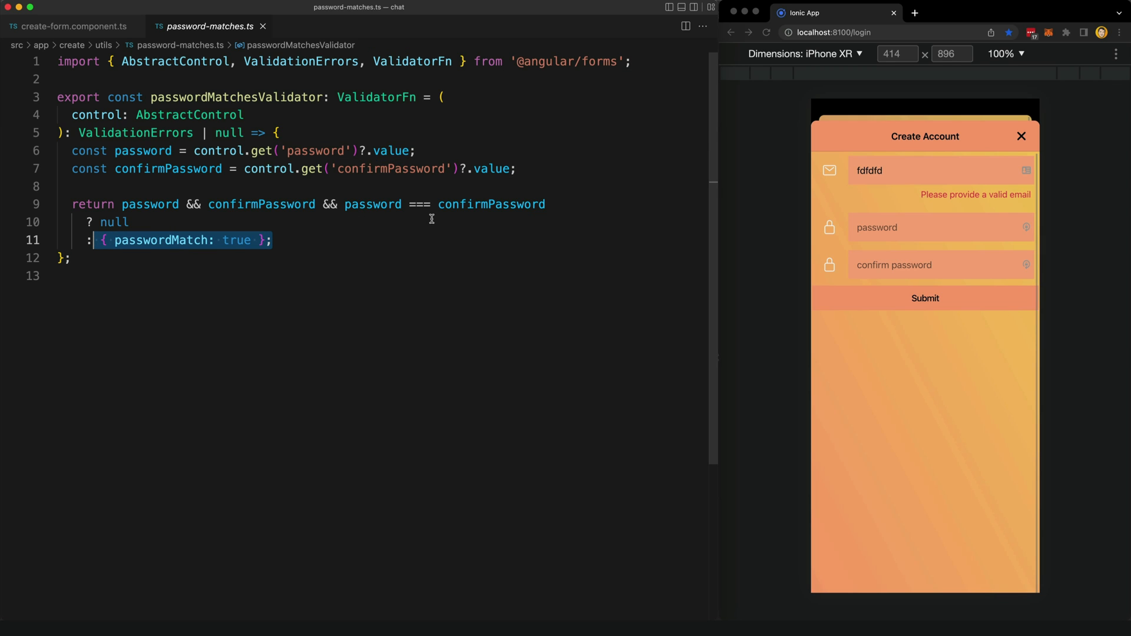
click(68, 26)
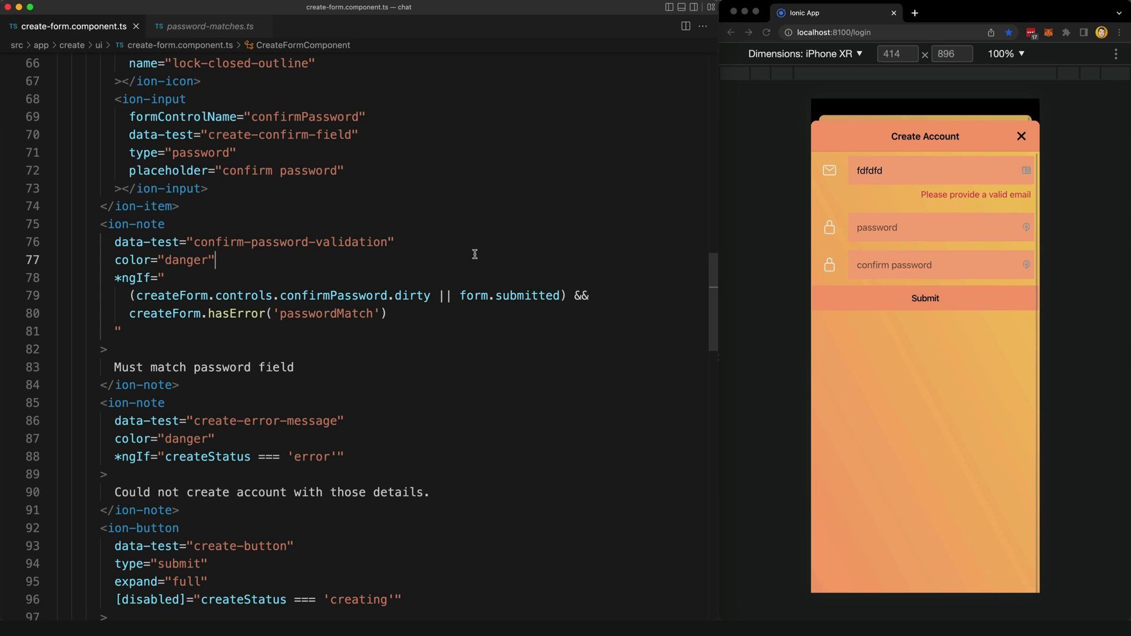